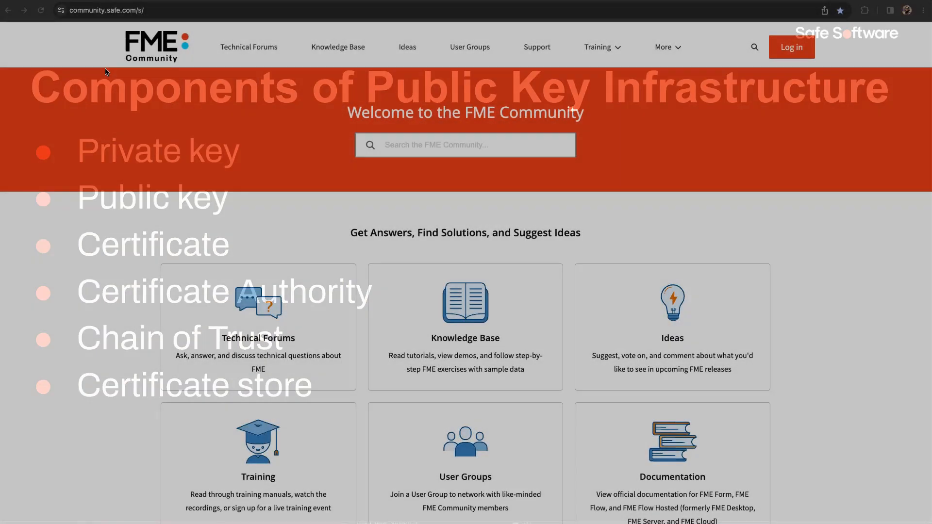
Step: View the intermediate DigiCert certificate, then scroll the community.safe.com certificate's fields
click(61, 11)
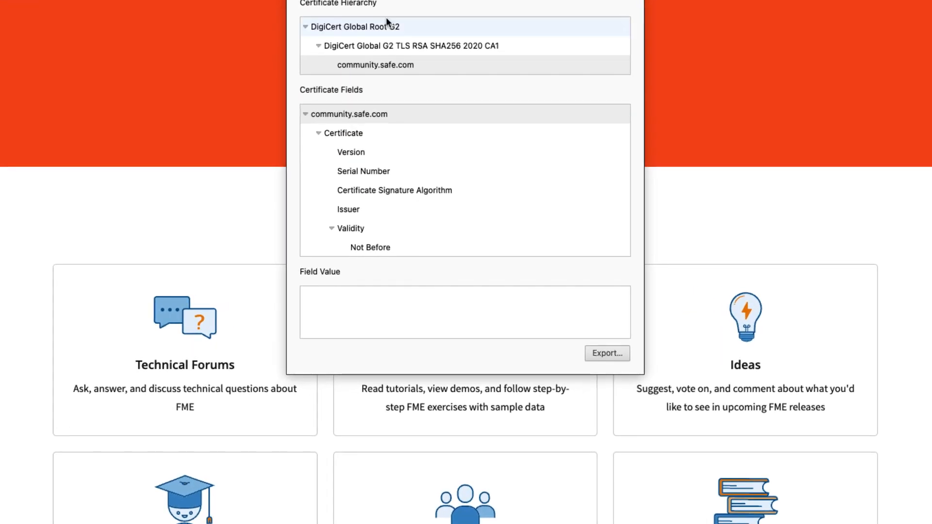
click(355, 26)
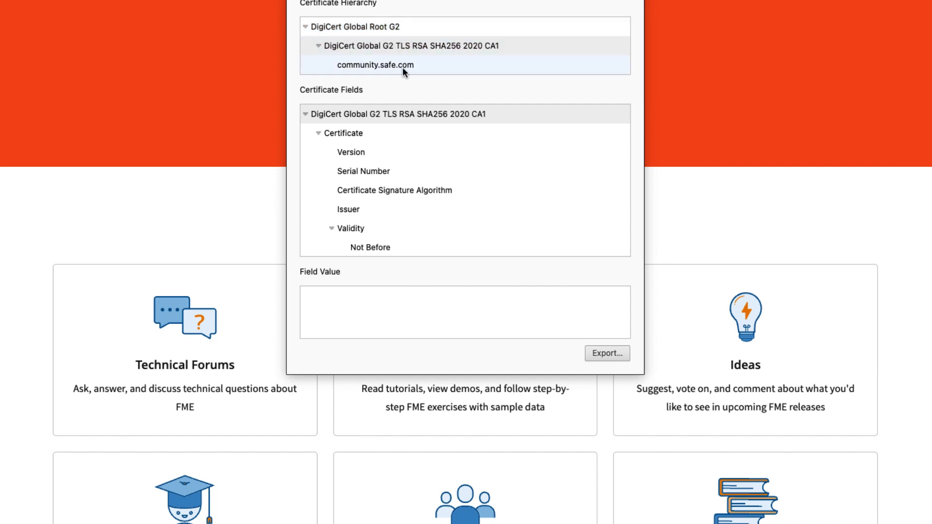
click(375, 65)
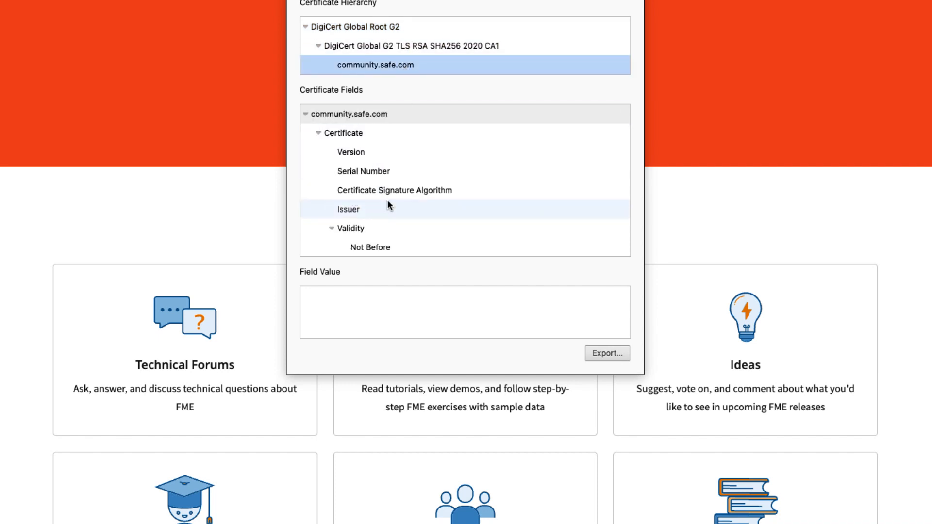
scroll(down, 3)
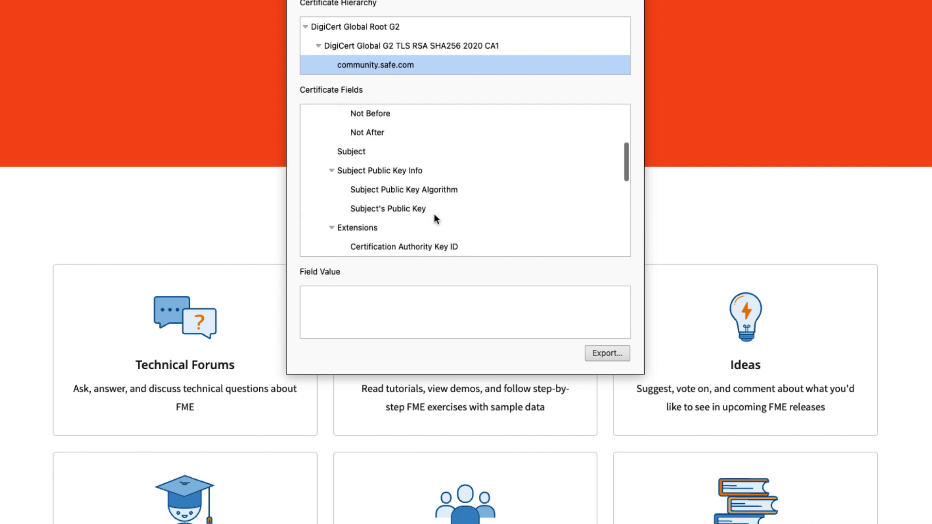
scroll(down, 3)
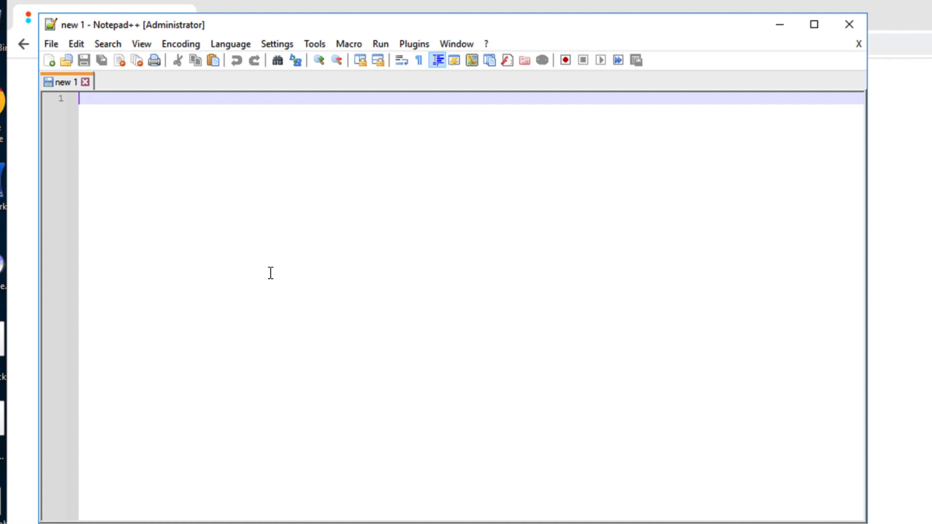
Step: Turn on word wrap for the keytool command and highlight the fmeserver.example.org host name
click(141, 43)
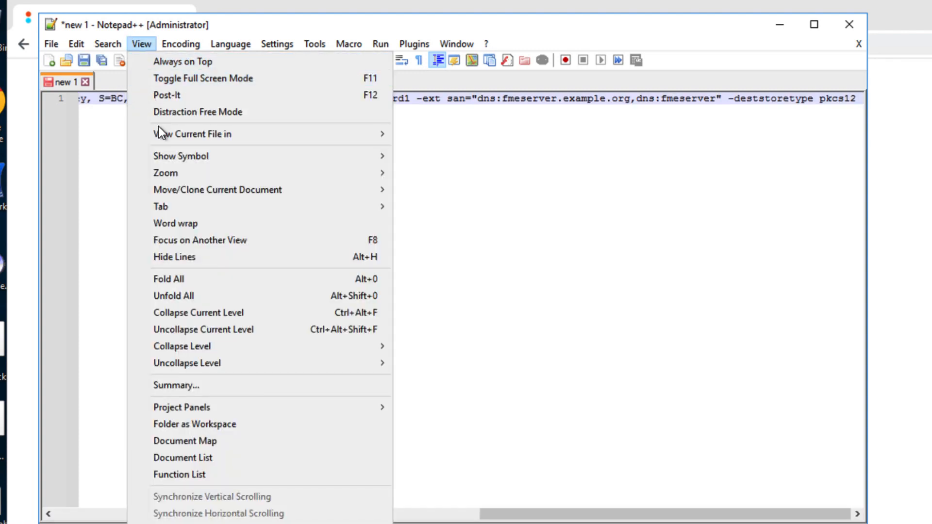
mouse_move(175, 223)
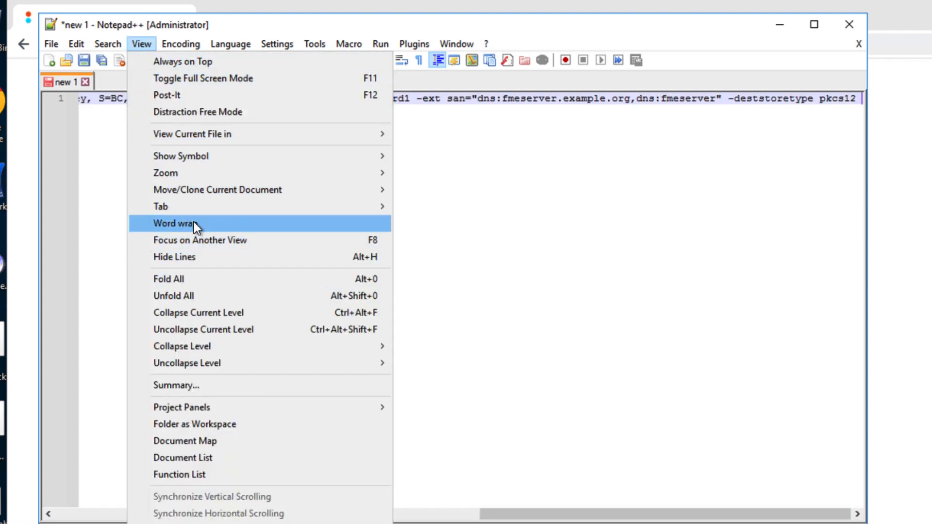
click(173, 223)
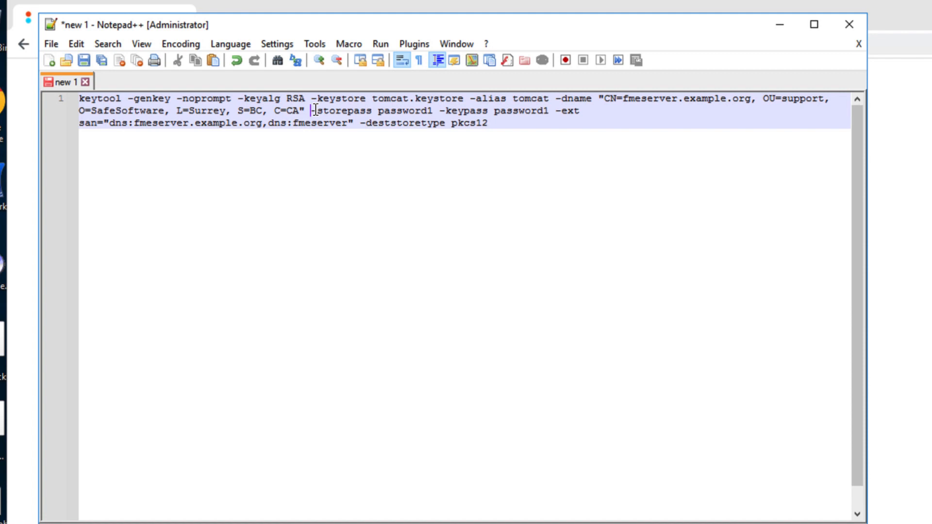
drag(314, 110, 532, 113)
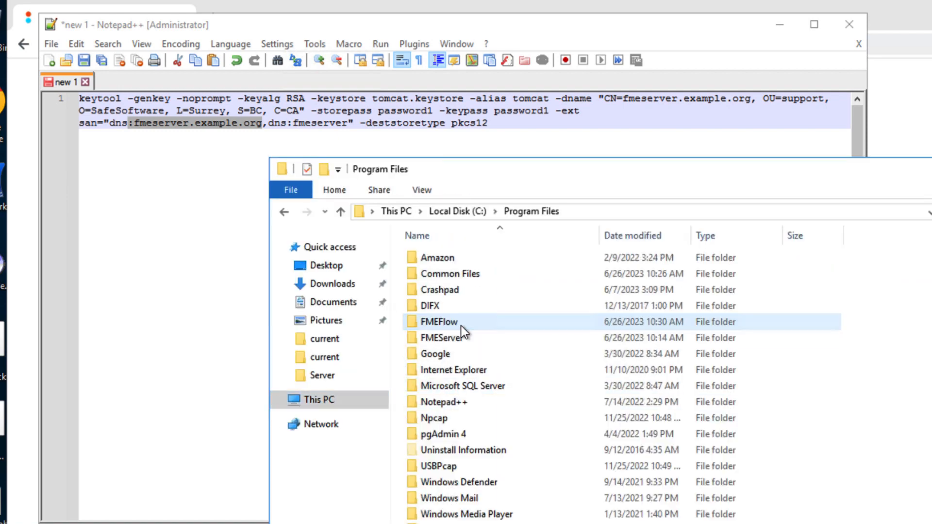
Step: Browse from Program Files into FMEFlow\Utilities\jre\bin
double_click(439, 322)
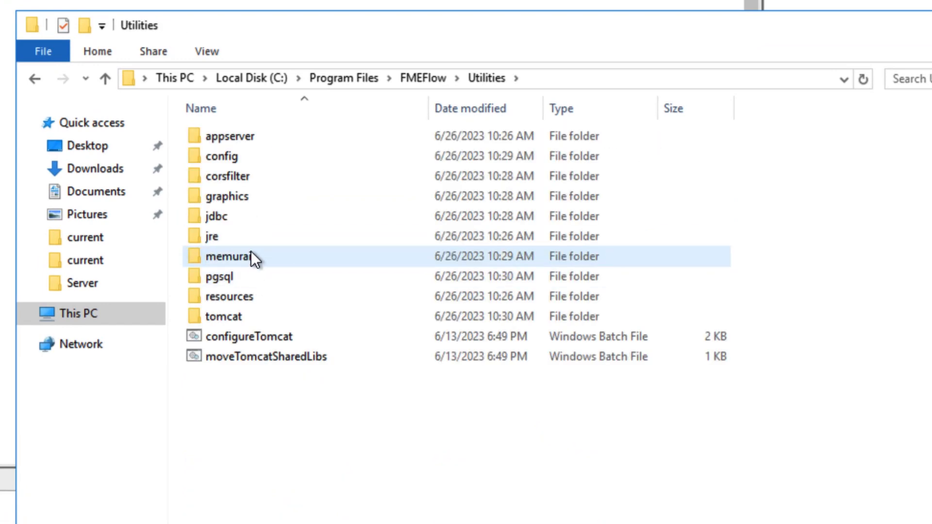
double_click(217, 236)
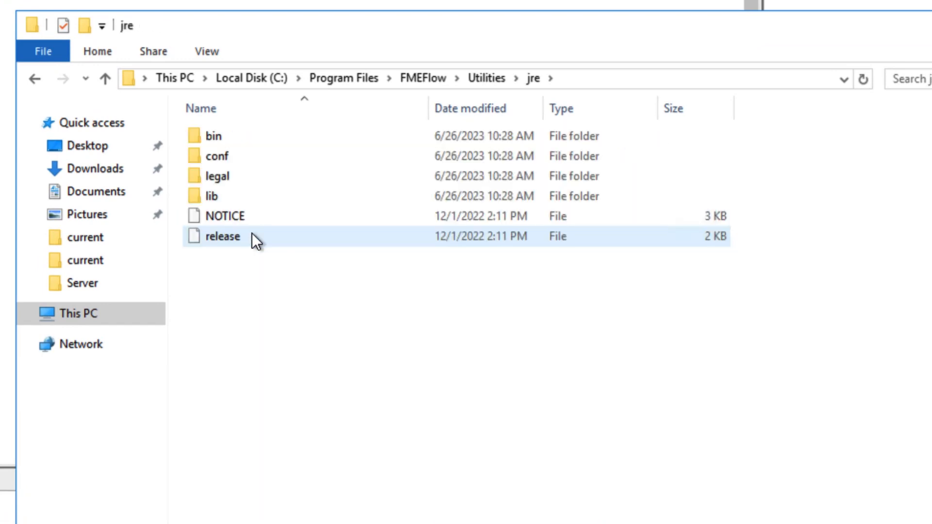
double_click(213, 136)
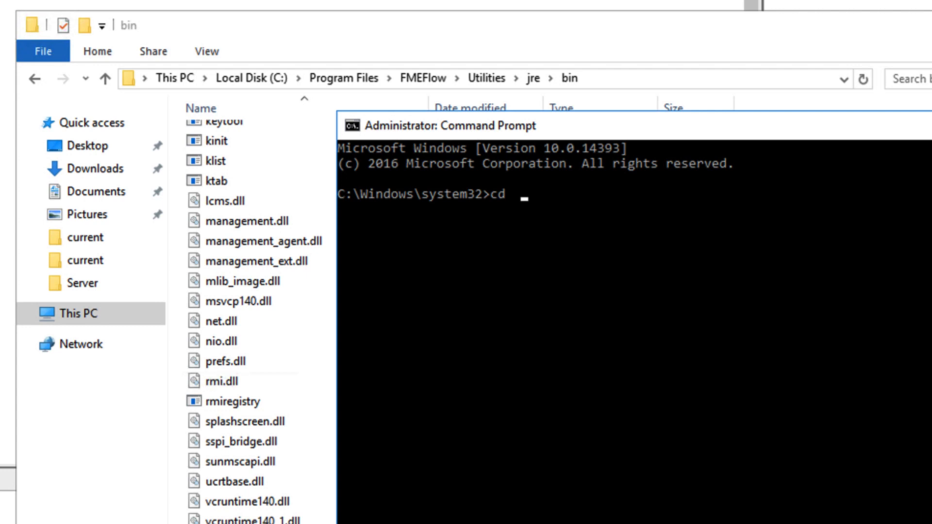
Step: Generate tomcat.keystore from jre\bin, then list it verbosely and pick out PrivateKeyEntry
text(C:\Program Files\FMEFlow\Utilities\jre\bin)
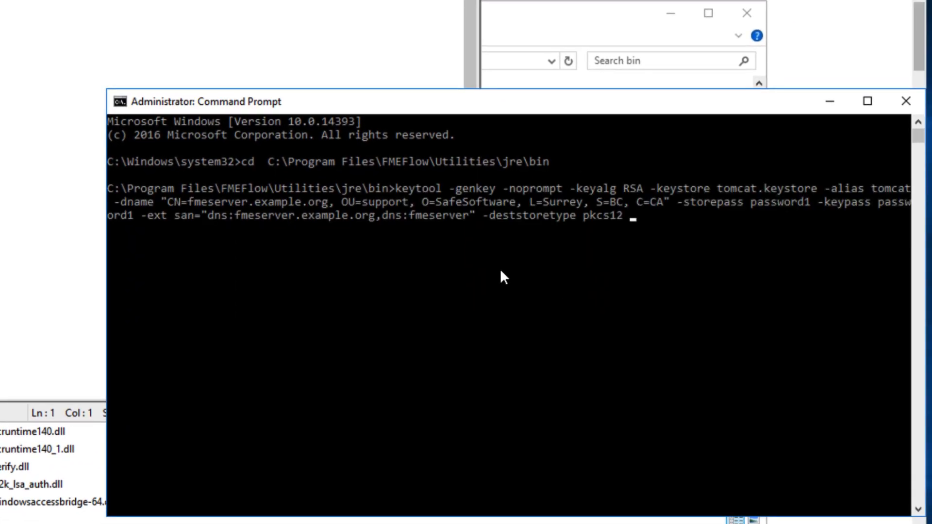
key(enter)
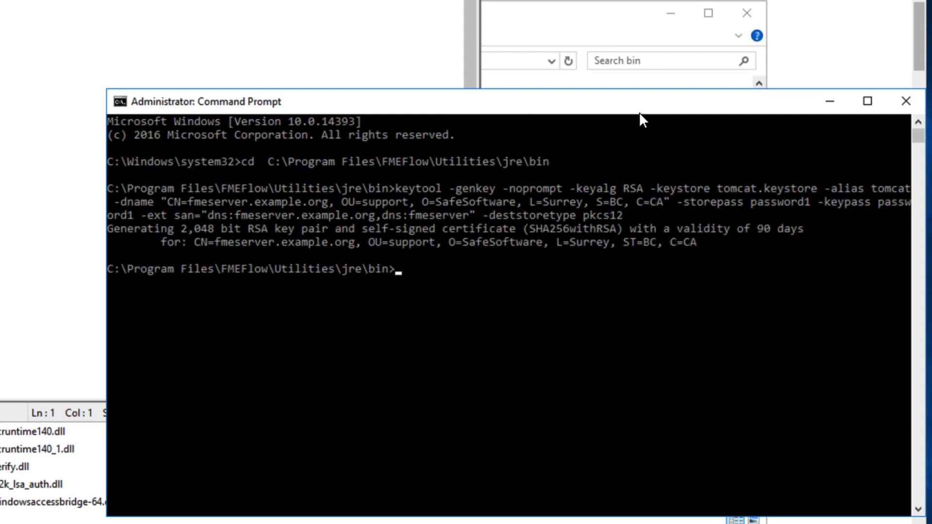
text(keytool -list -v -keystore tomcat.keystore)
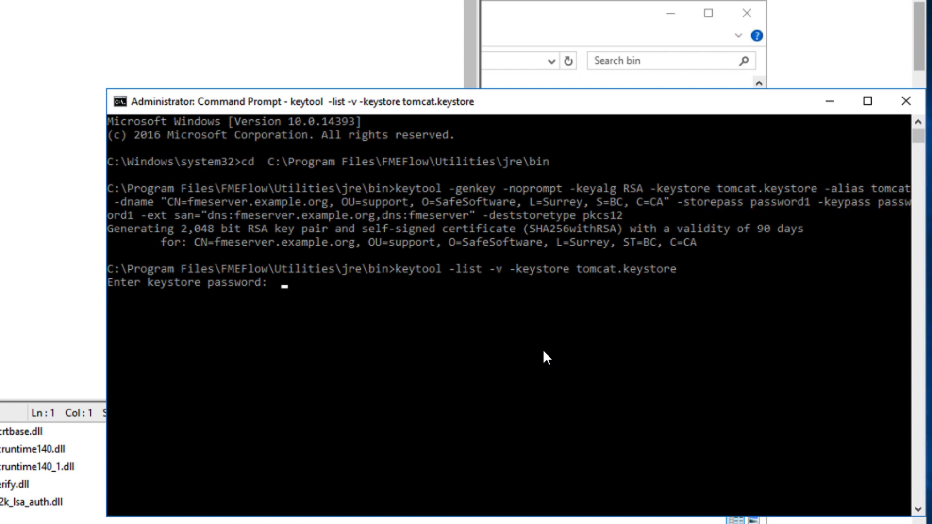
key(Enter)
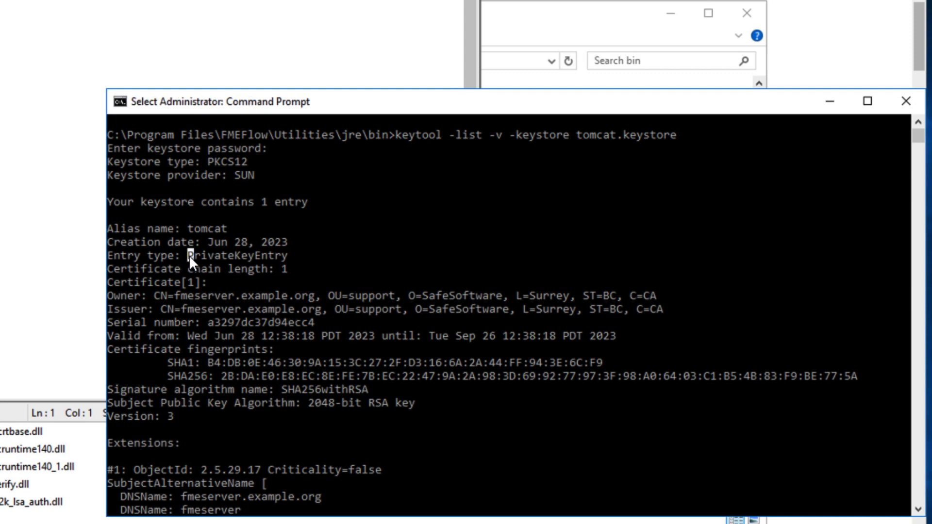
double_click(238, 255)
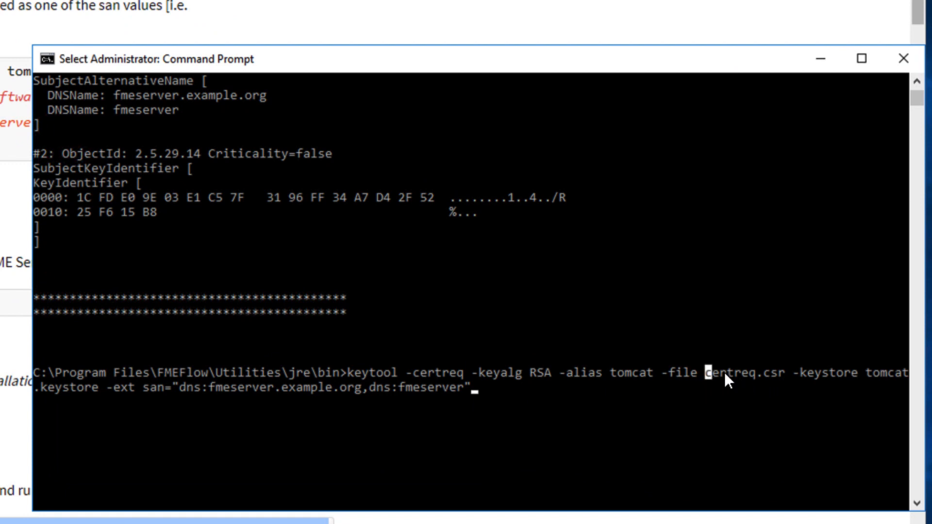
Step: Select the new certreq.csr file name in the output
double_click(744, 372)
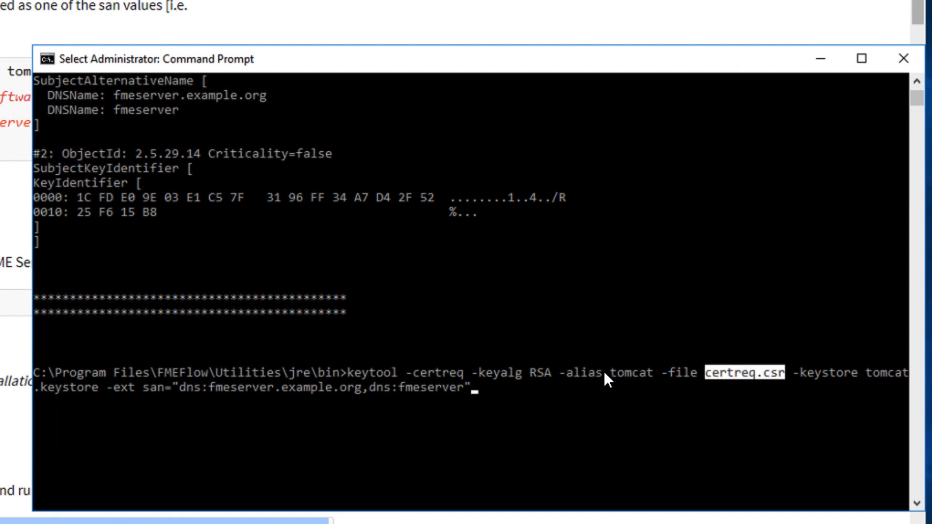
double_click(628, 373)
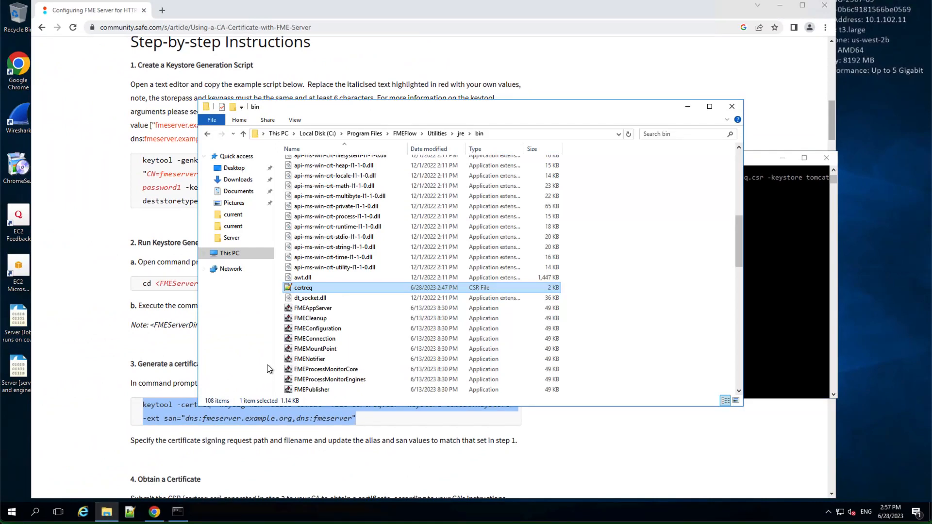
Step: Open certreq.csr in Notepad++ to view the request block, then close it
double_click(302, 288)
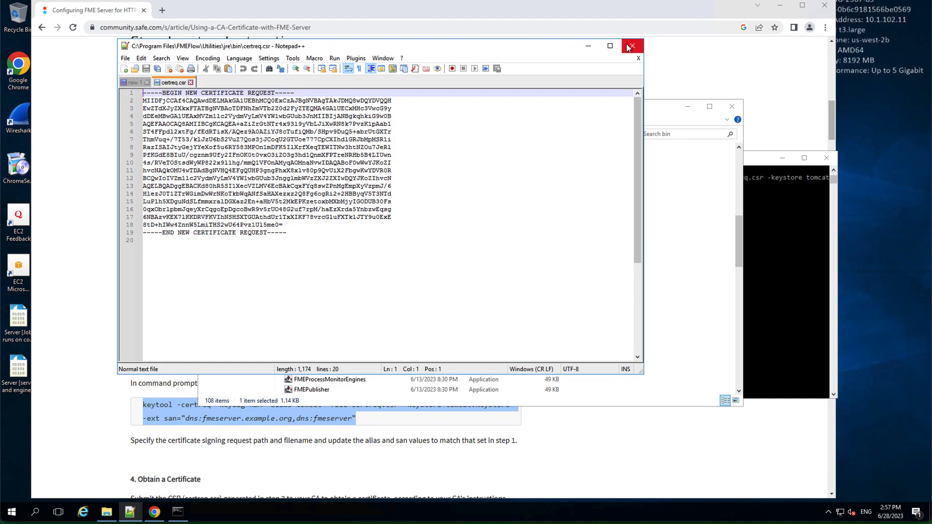
click(631, 46)
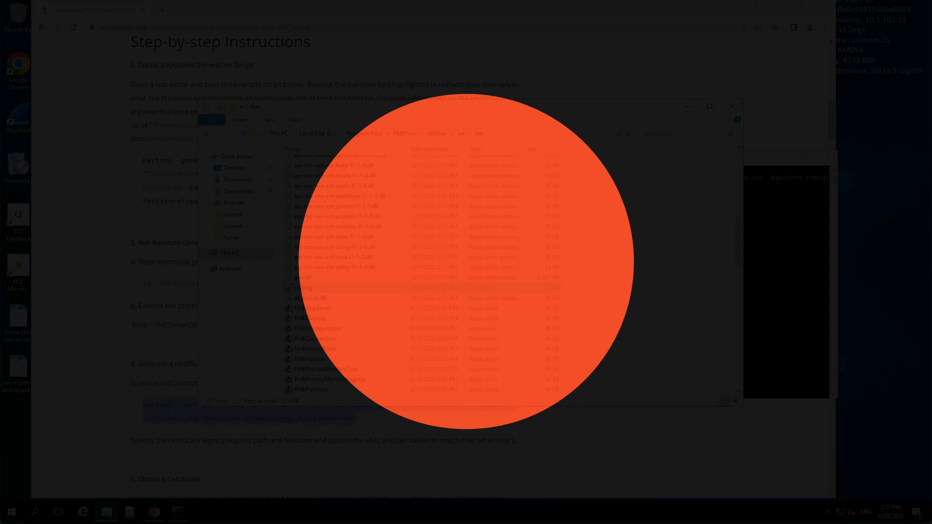
Step: Bring the Safe Software CA certificate article forward in Chrome
click(732, 107)
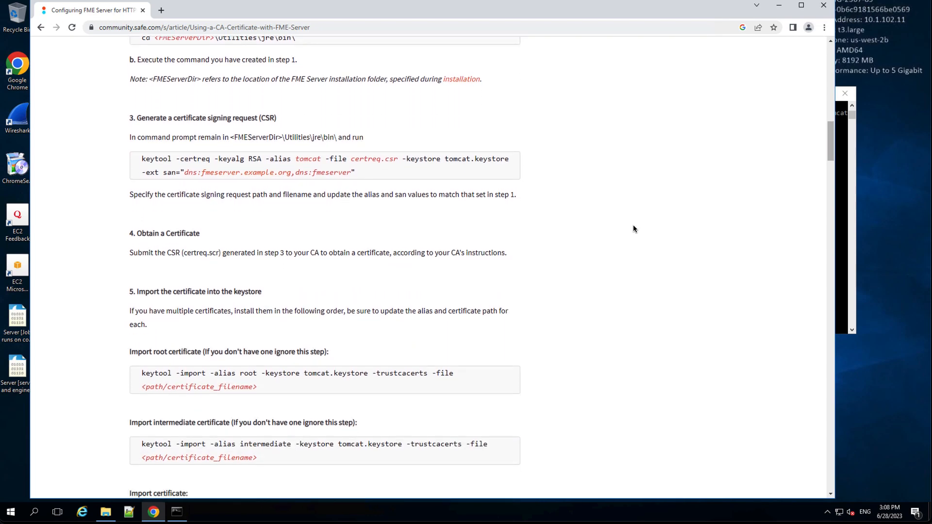
scroll(down, 3)
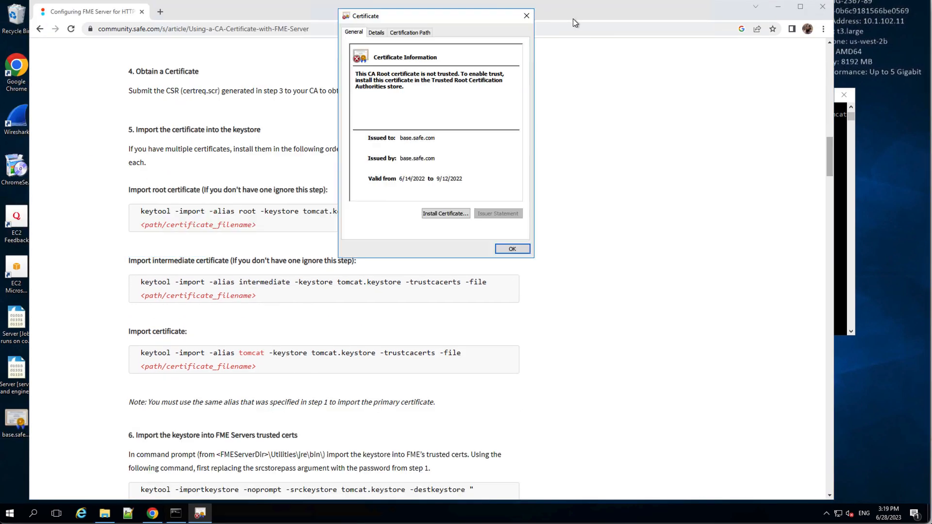
click(409, 32)
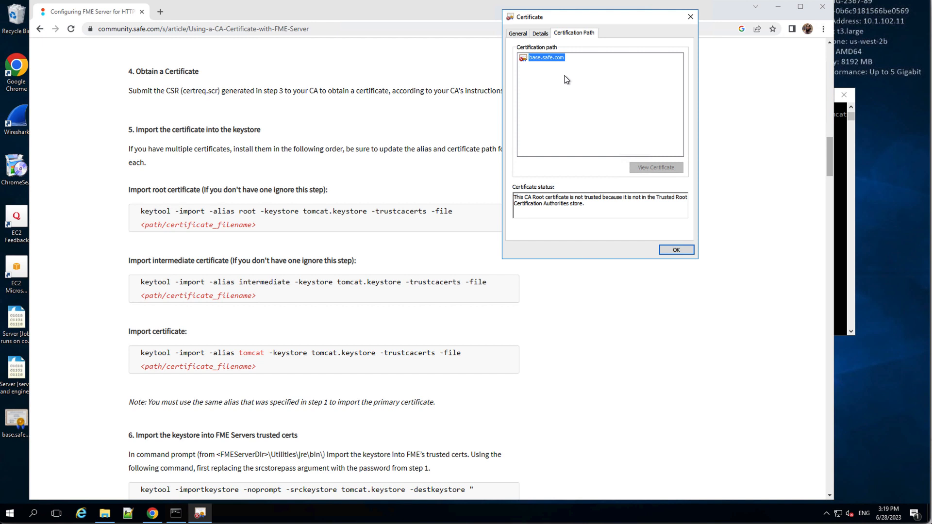
mouse_move(539, 96)
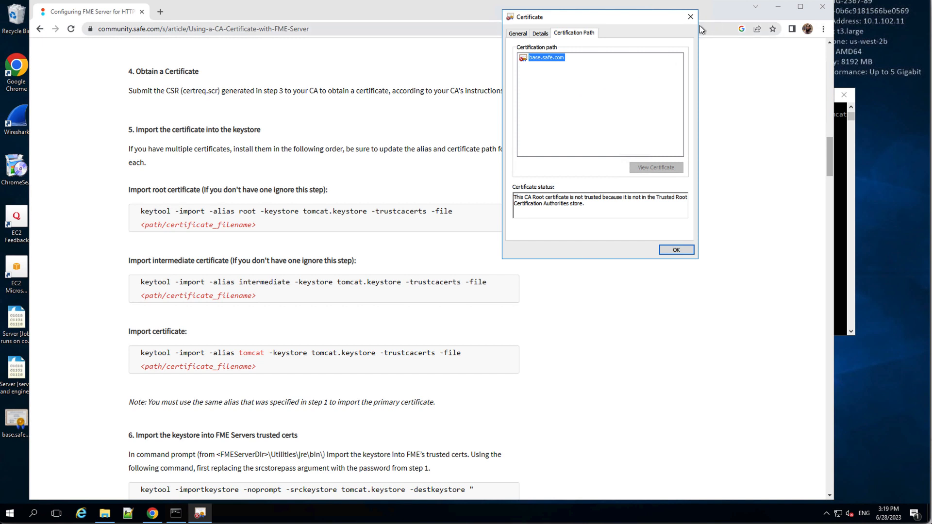
click(676, 250)
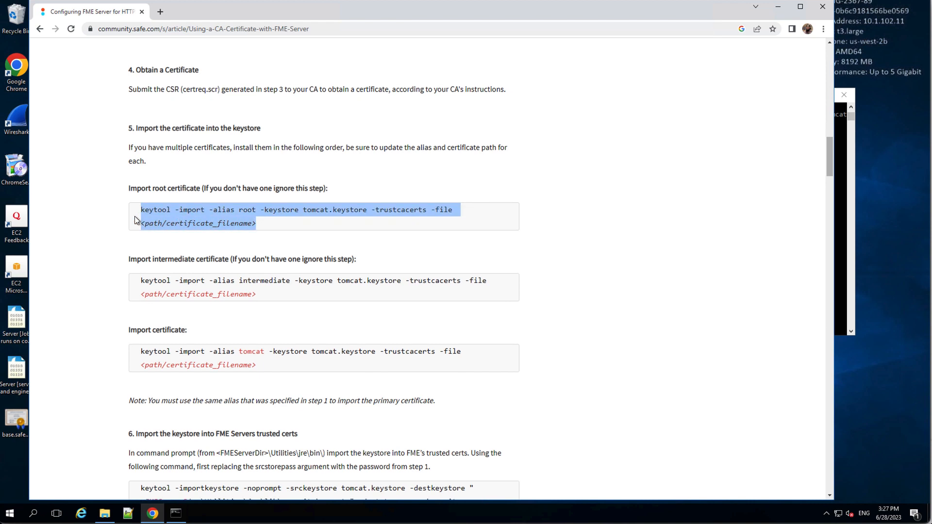
Step: Type the keytool -import command for the root certificate into tomcat.keystore
click(175, 513)
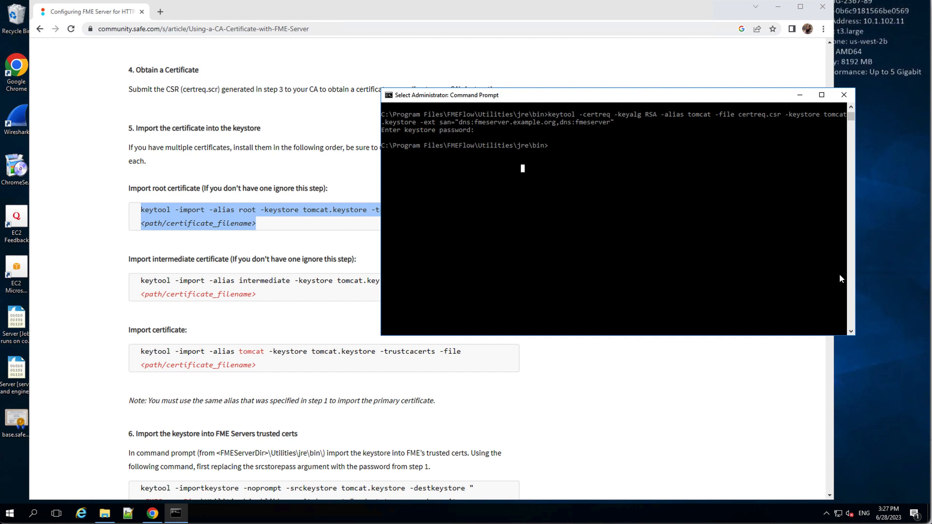
text(keytool -import -alias root -keystore tomcat.keystore -trustcacerts -file <path/certificate_filename>)
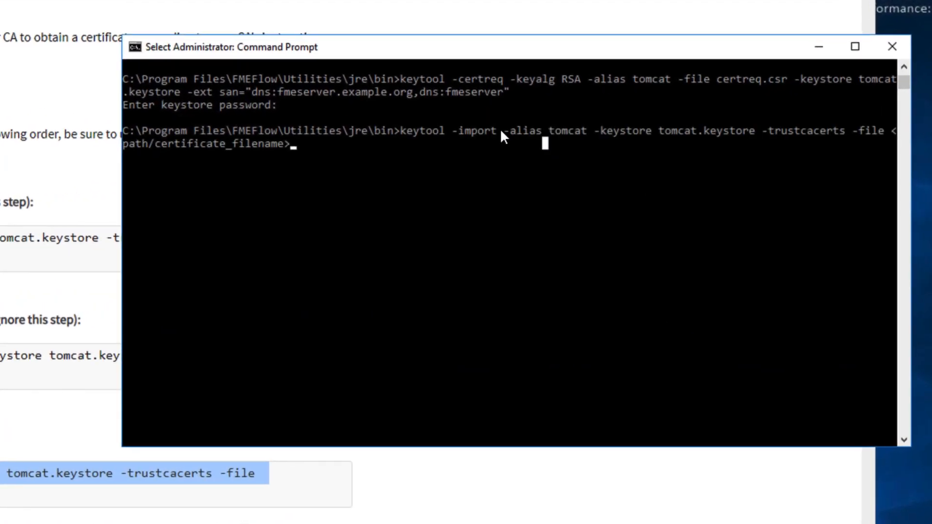
drag(506, 130, 585, 130)
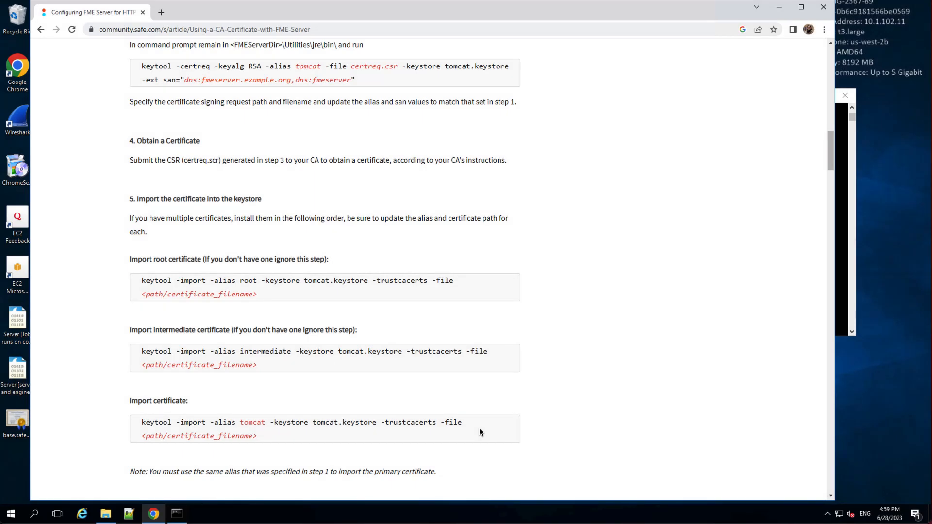
Step: Scroll the article down to step 6's importkeystore command
scroll(down, 3)
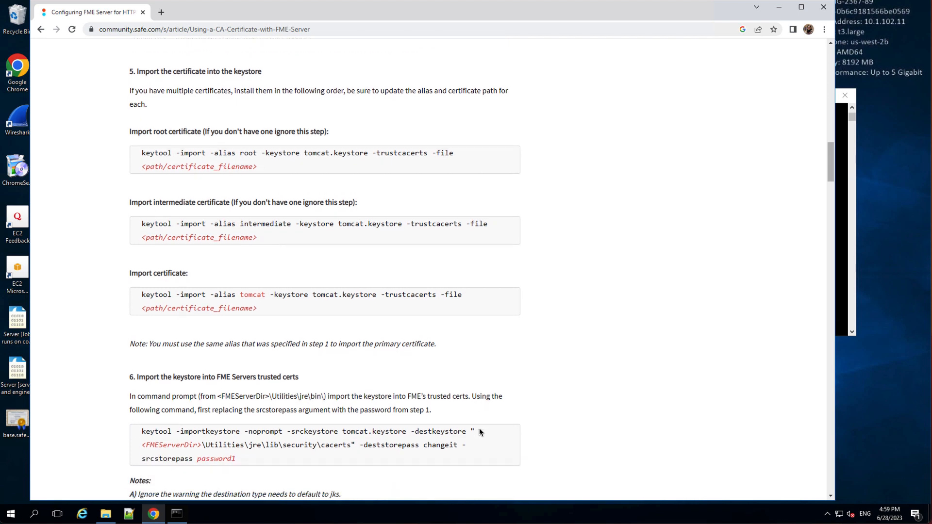
scroll(down, 3)
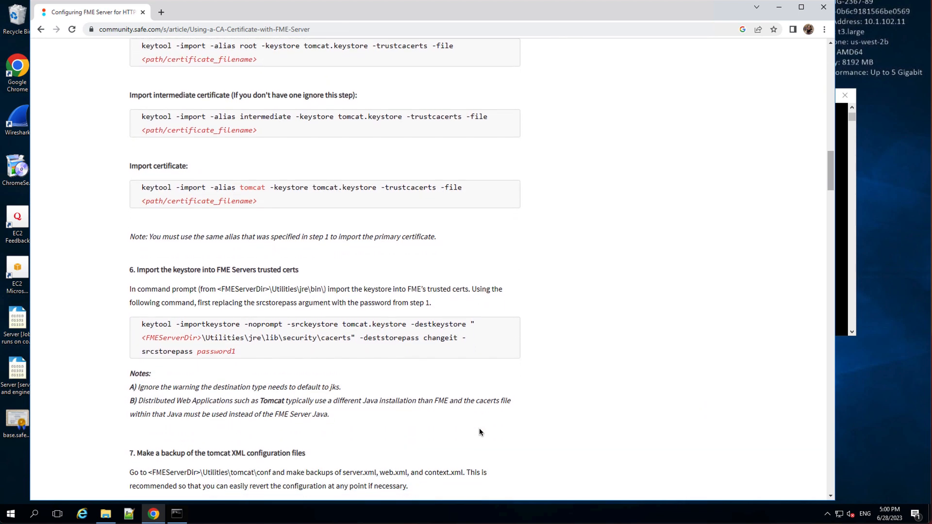
scroll(down, 3)
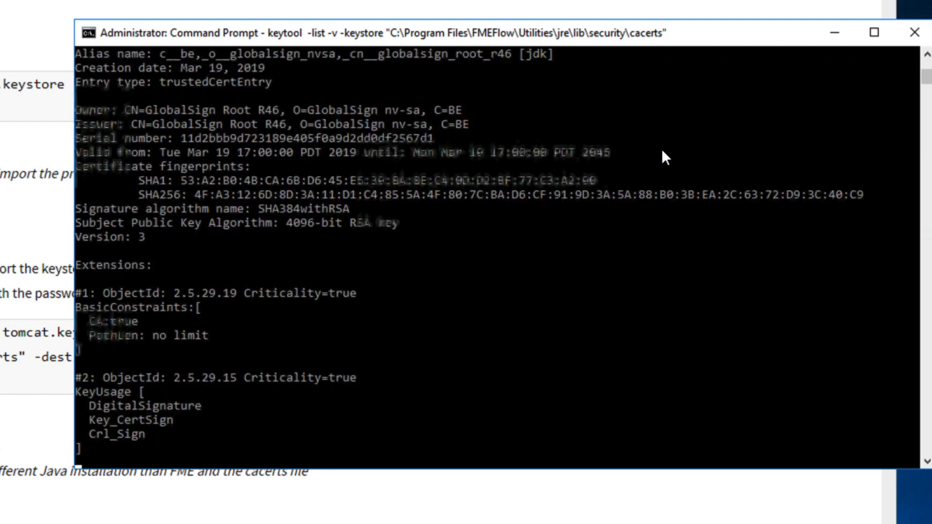
scroll(down, 3)
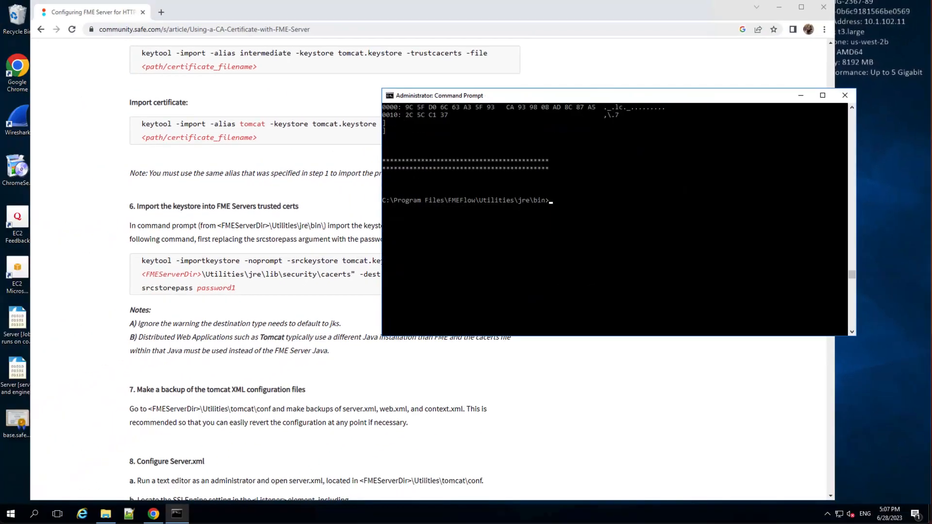
mouse_move(371, 217)
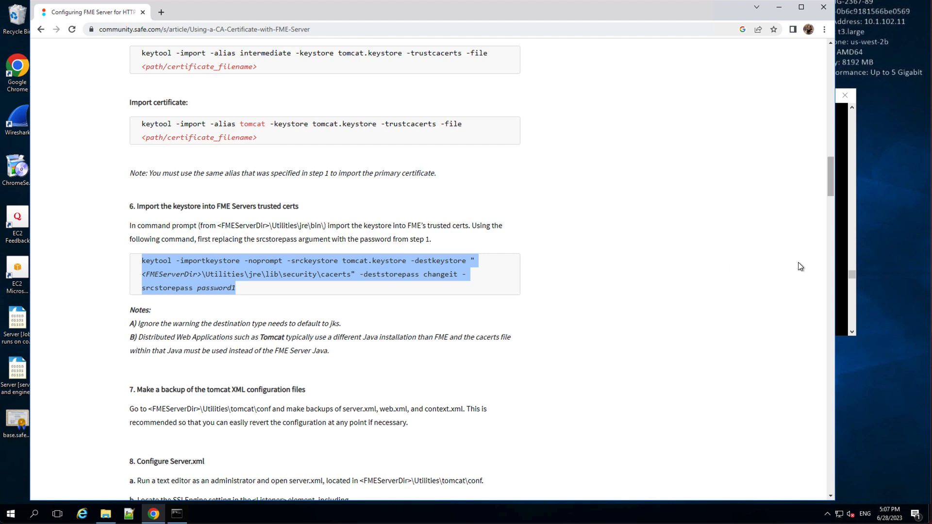
Step: Enter the keytool -importkeystore command and highlight the article's jks warning note
click(175, 513)
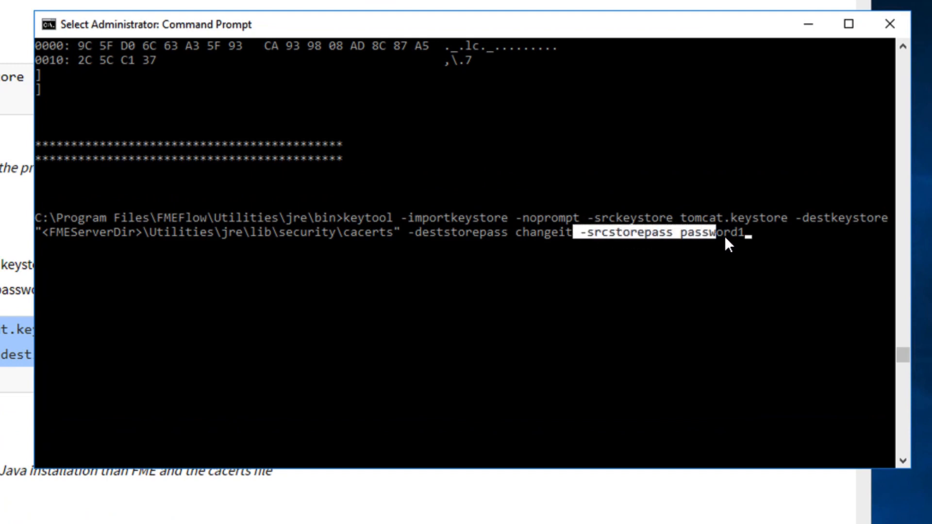
mouse_move(746, 245)
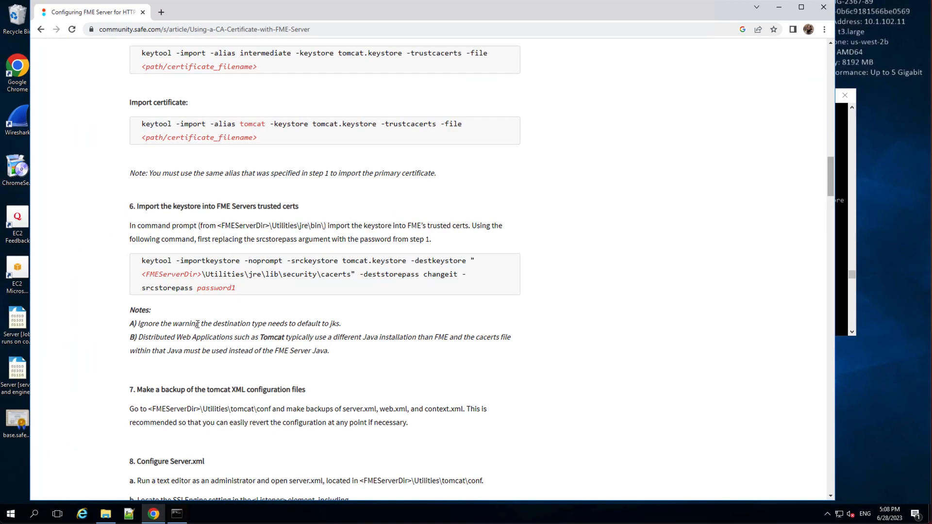
drag(200, 323, 258, 323)
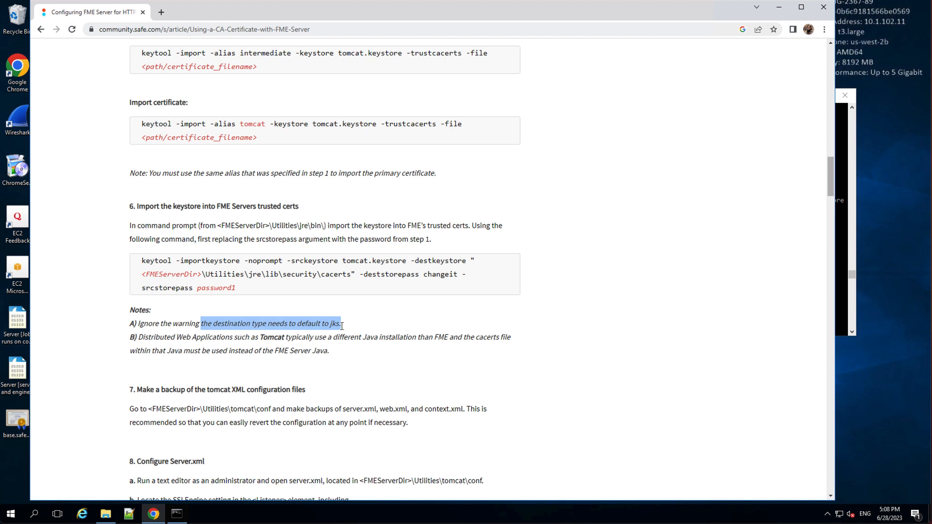
click(137, 340)
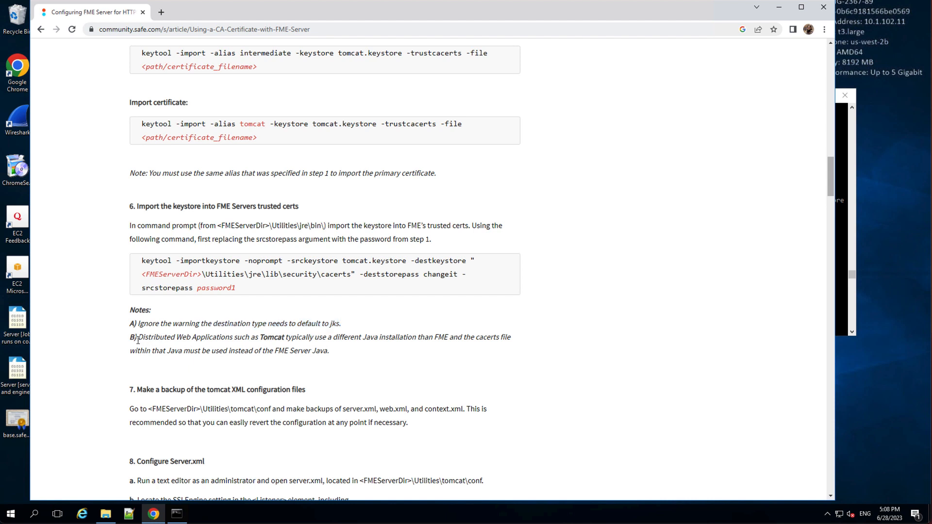
Step: Prepare the keytool -list -v -keystore cacerts -alias command, then reach FMEFlow\Utilities\tomcat\conf in File Explorer
drag(137, 337, 328, 350)
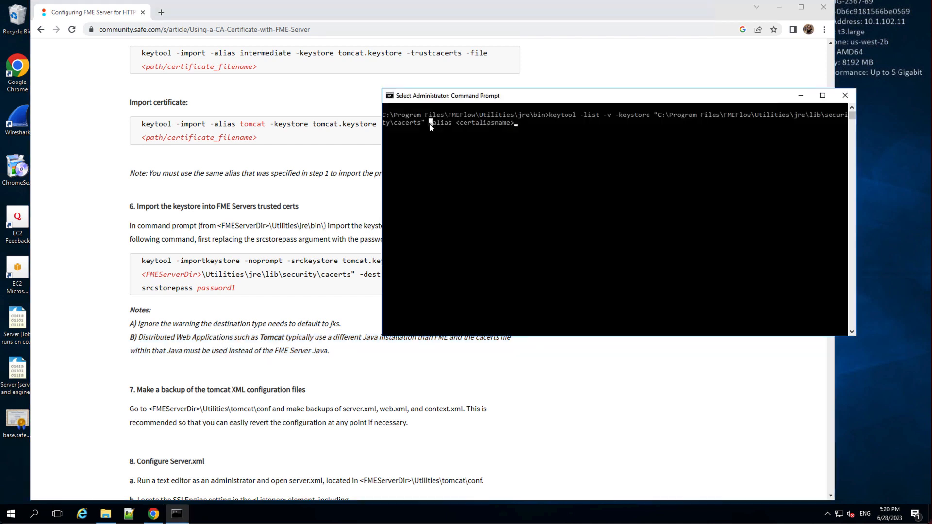
drag(428, 122, 513, 123)
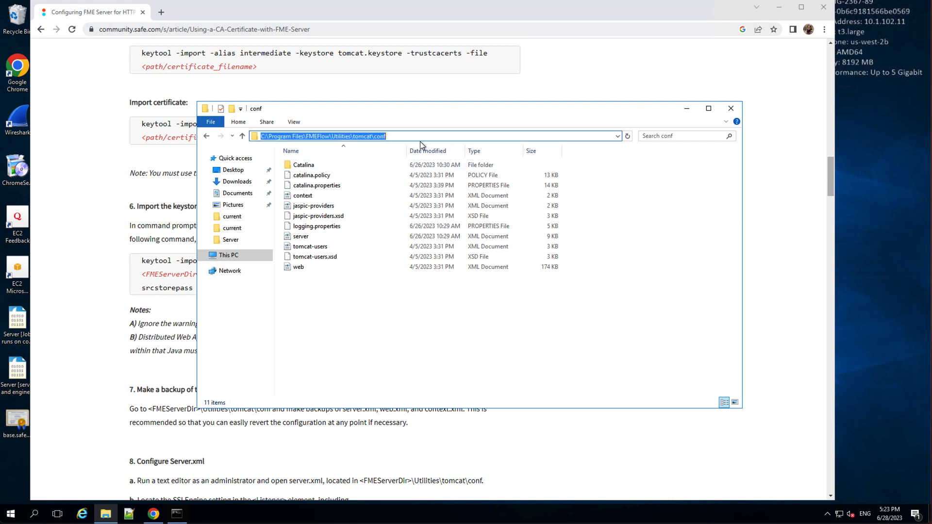
click(310, 246)
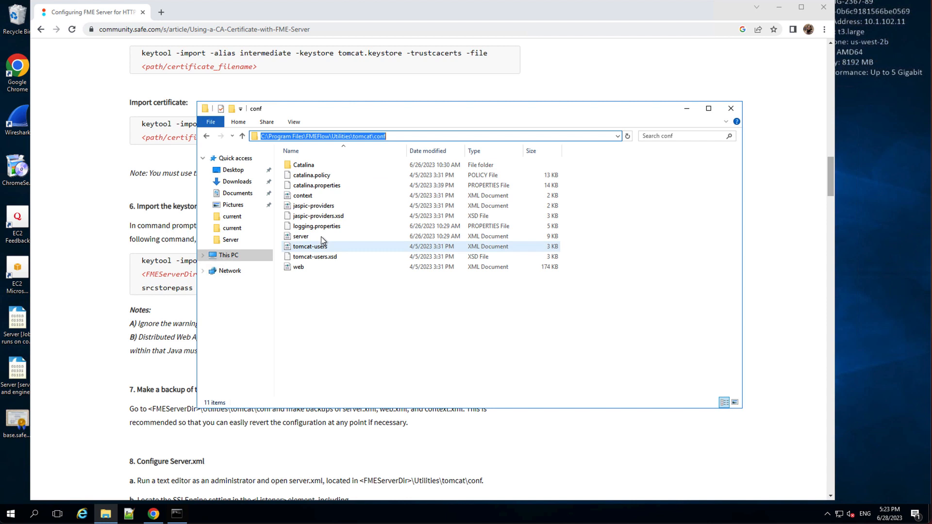
click(301, 236)
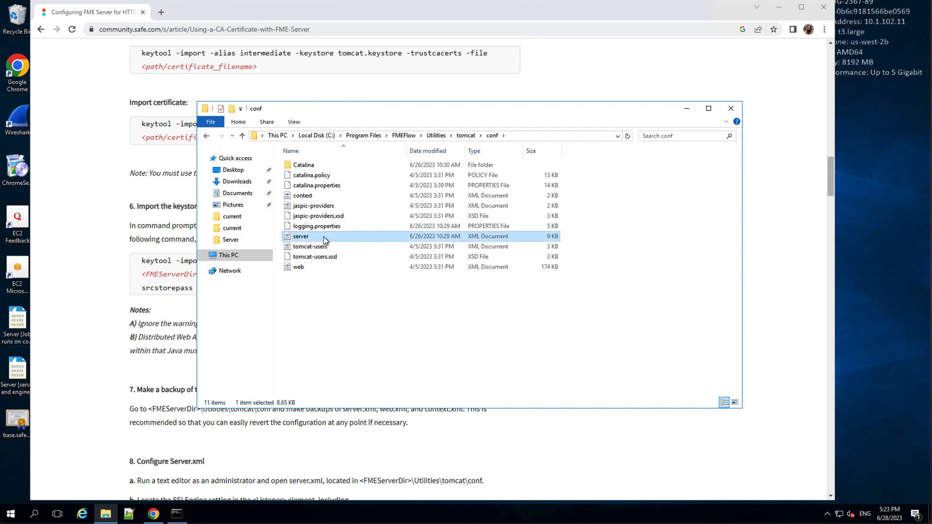
click(299, 266)
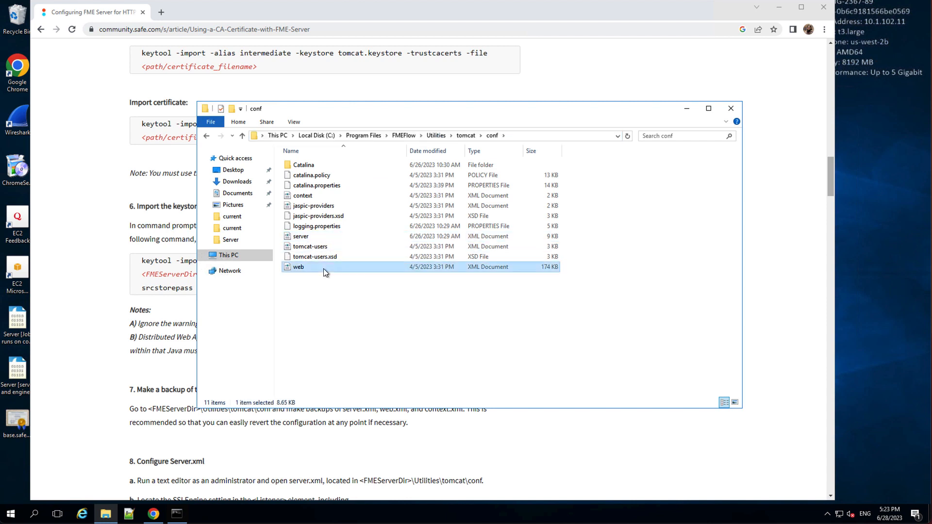
click(303, 195)
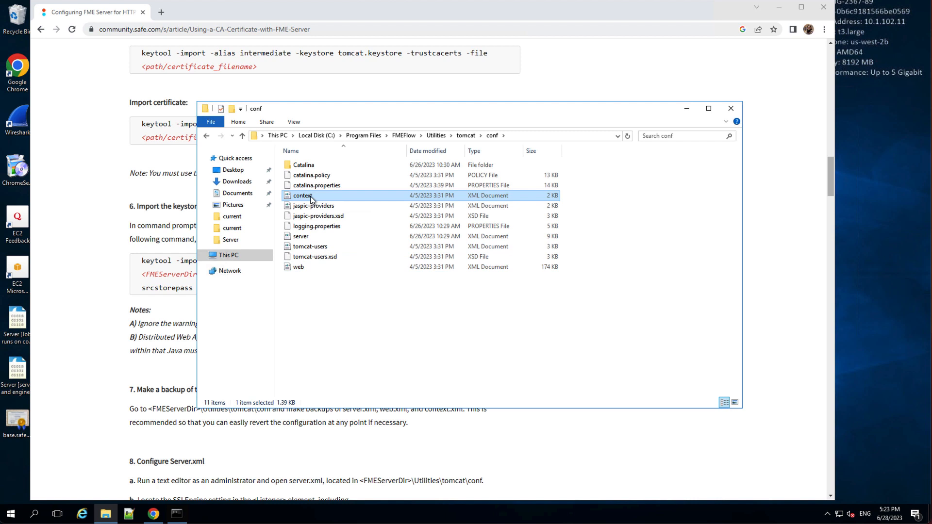
click(298, 267)
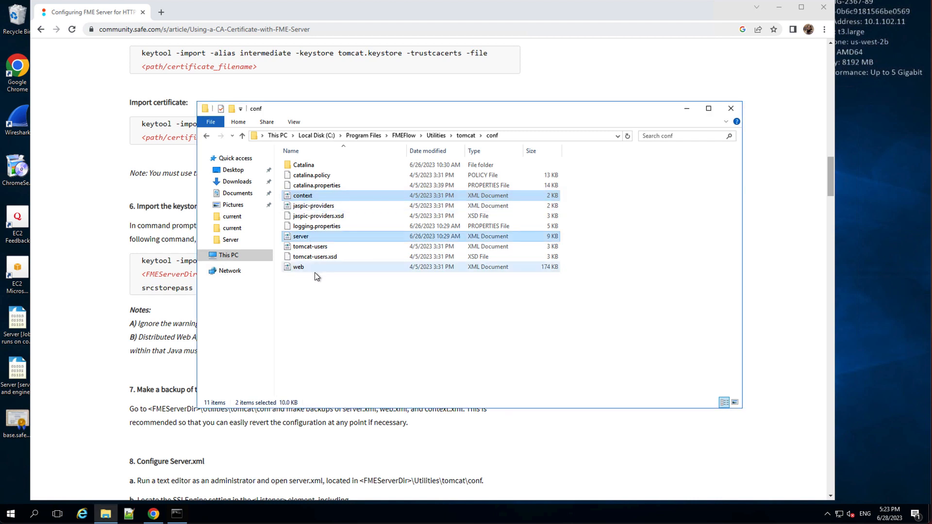
click(299, 267)
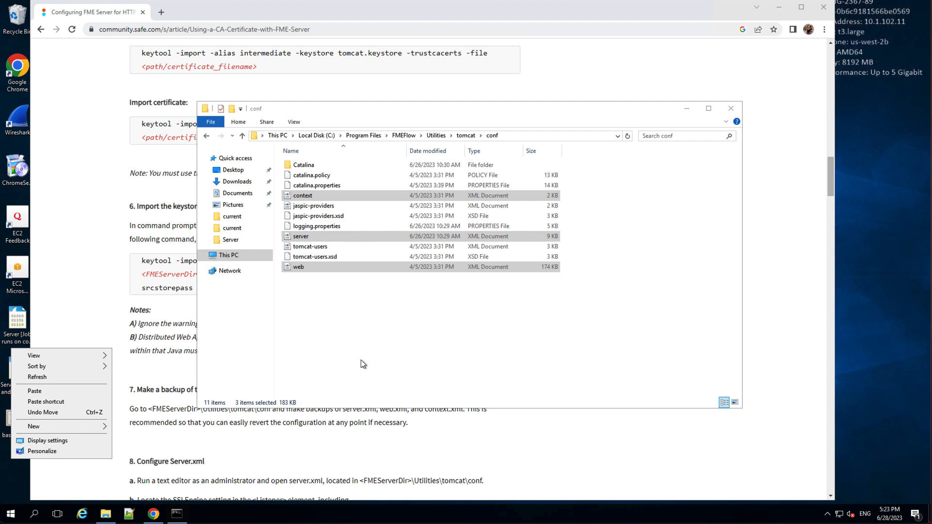
click(300, 236)
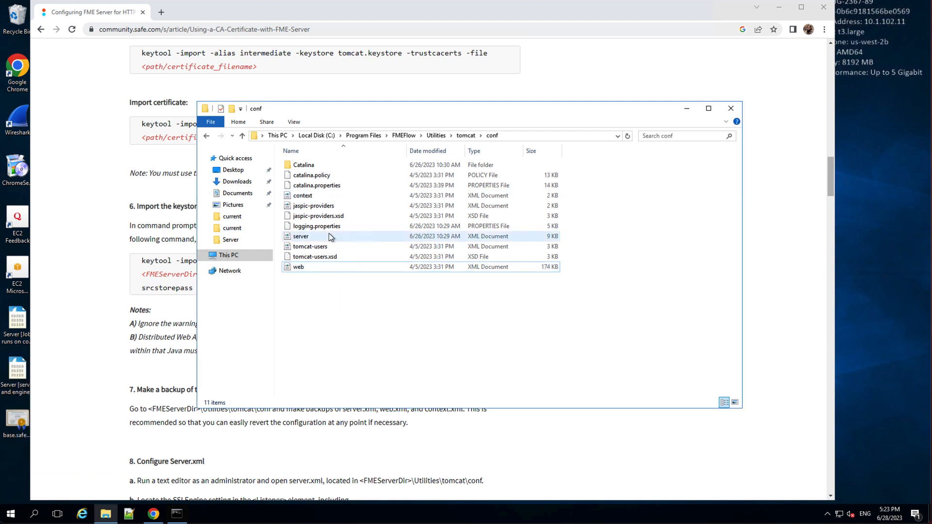
mouse_move(300, 236)
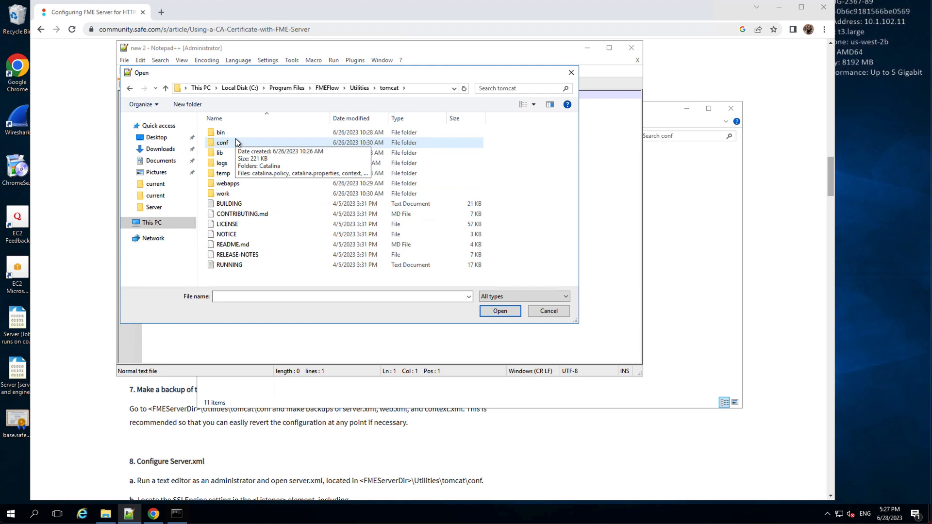
Step: Open server.xml from tomcat\conf and set SSLEngine to 'off' on the AprLifecycleListener line
double_click(222, 143)
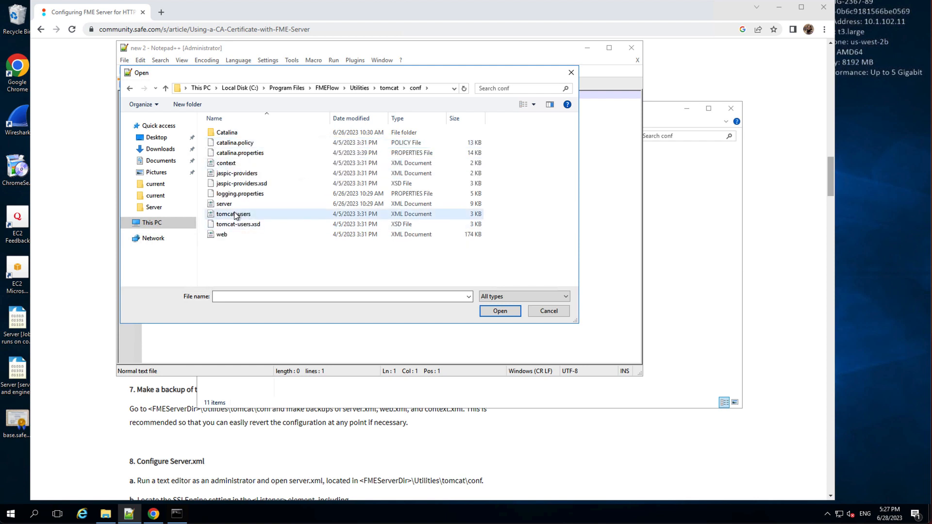
click(224, 203)
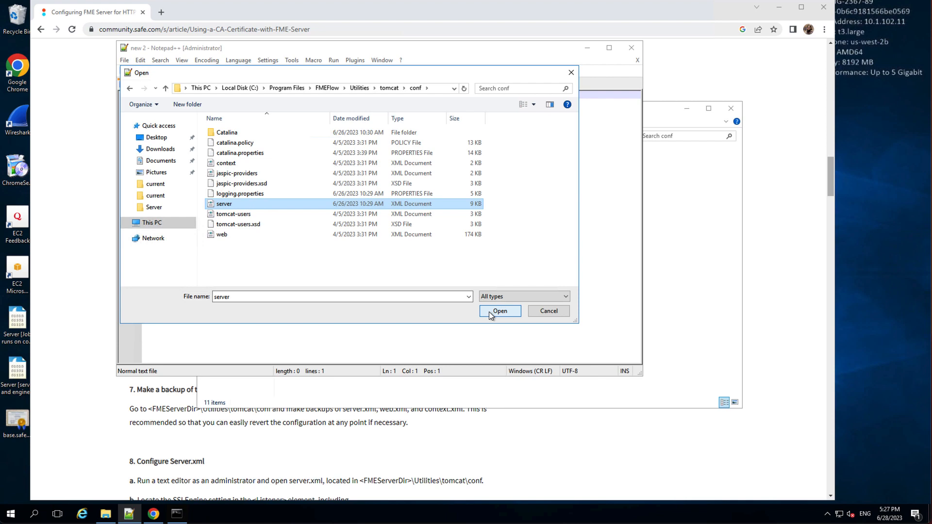
click(500, 310)
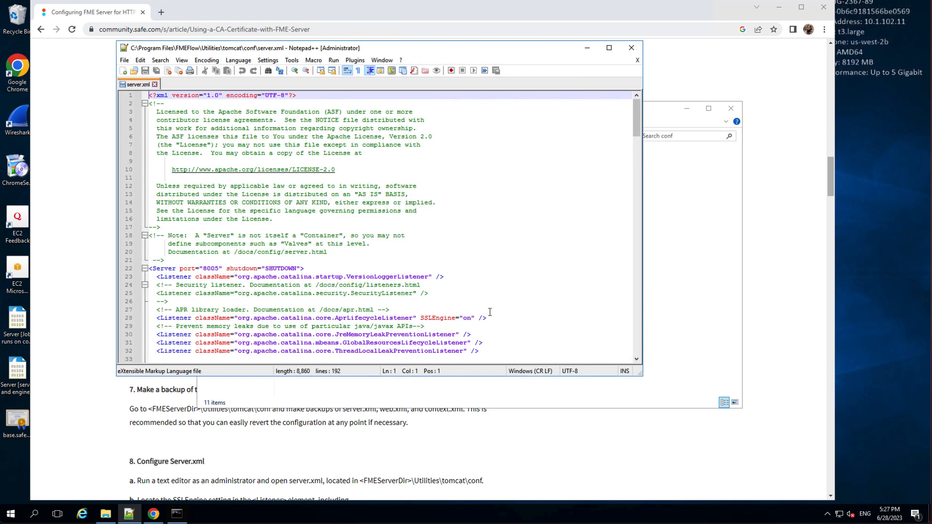
scroll(down, 3)
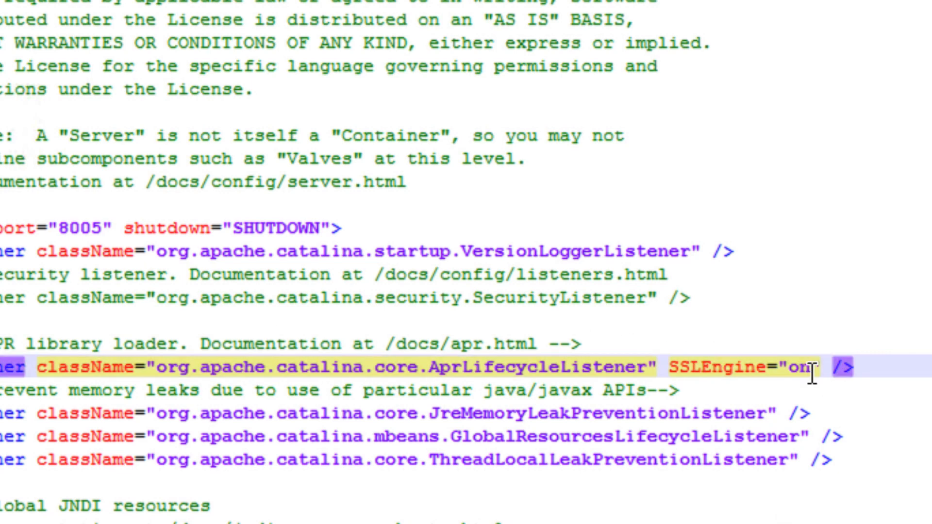
text(off)
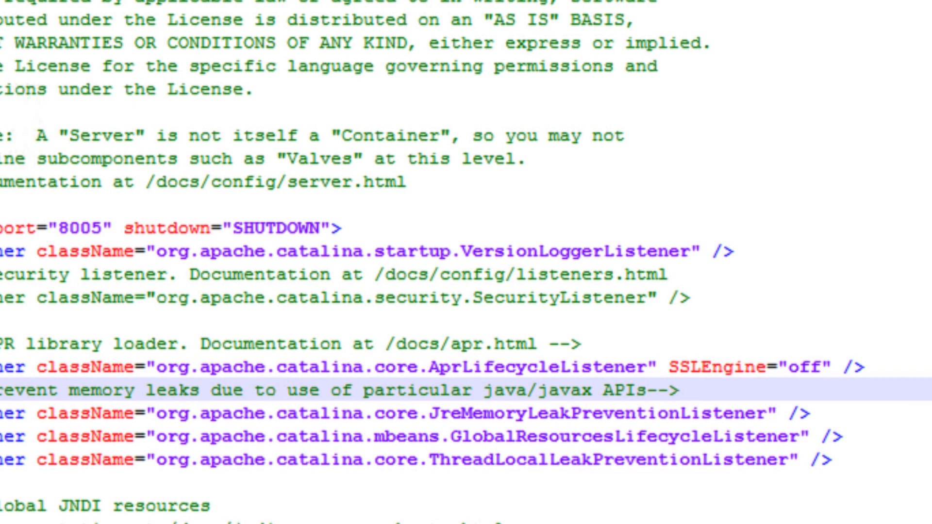
scroll(down, 3)
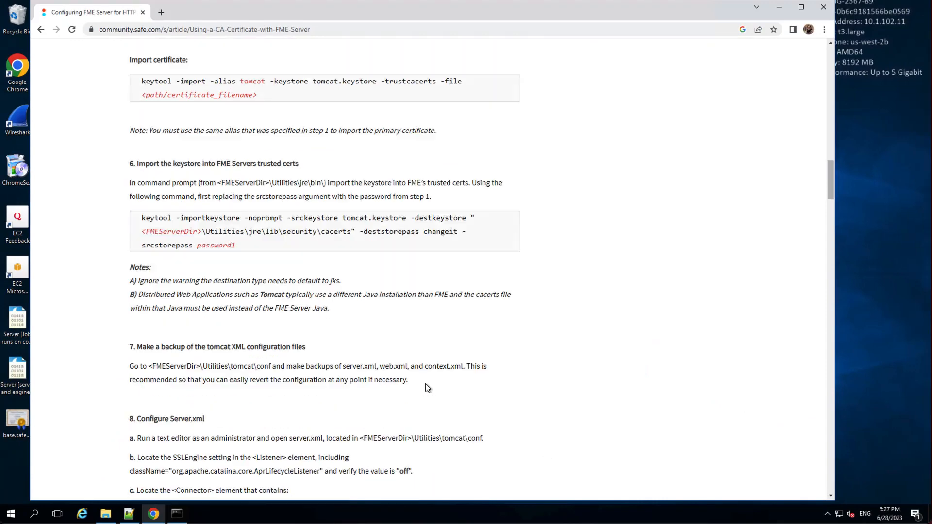
Step: Review the step 8c port 443 Connector snippet, then return to the article's top
scroll(down, 3)
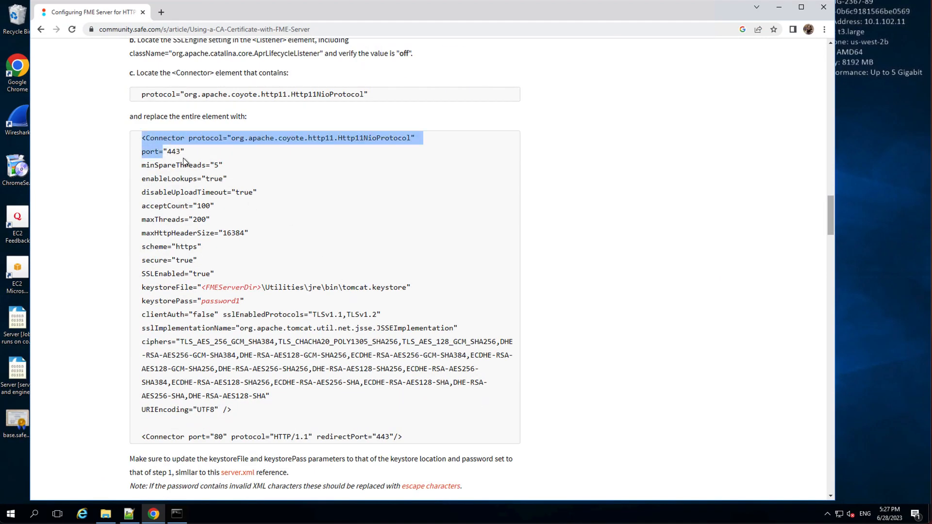
click(130, 513)
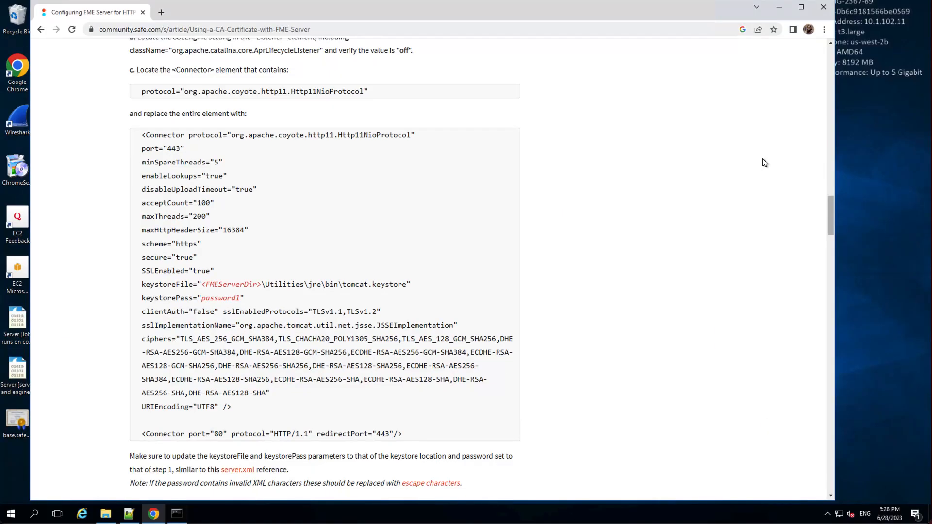
scroll(up, 3)
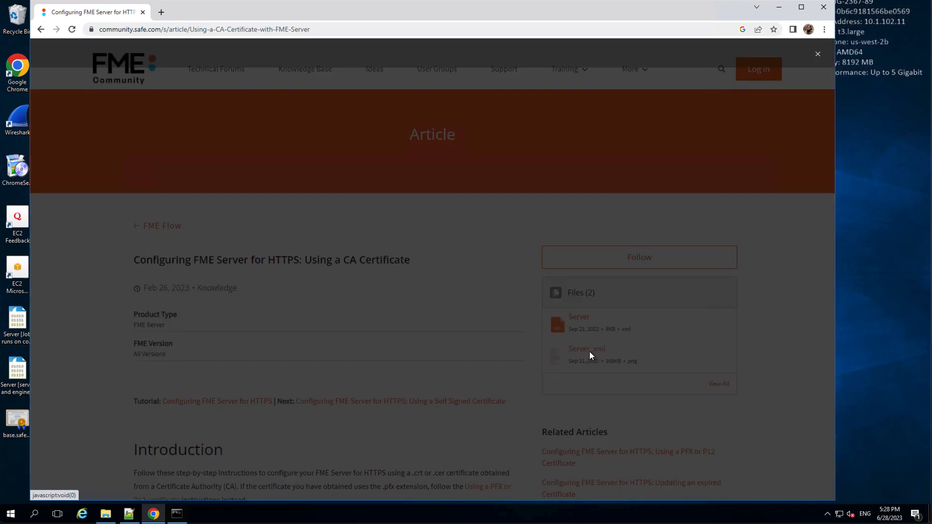
Step: Open the article's attached server.xml reference file and scroll through it
click(585, 348)
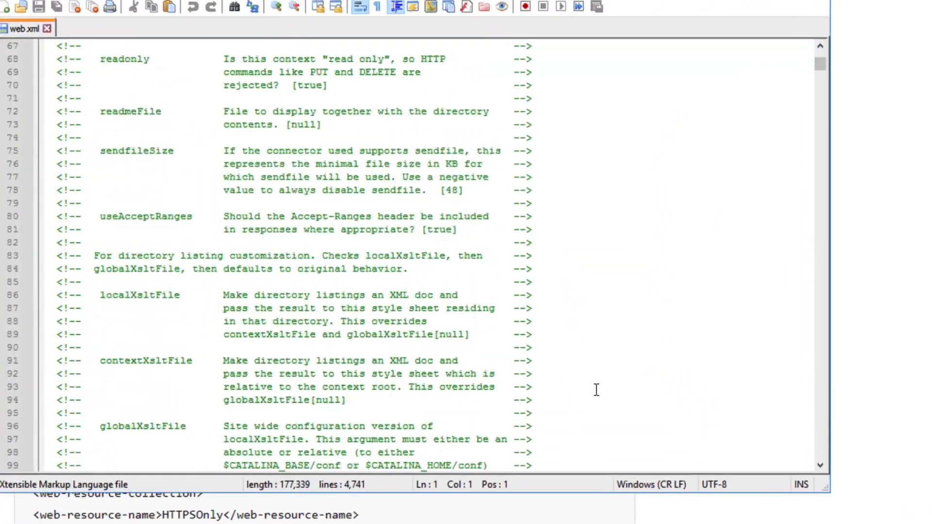
scroll(down, 3)
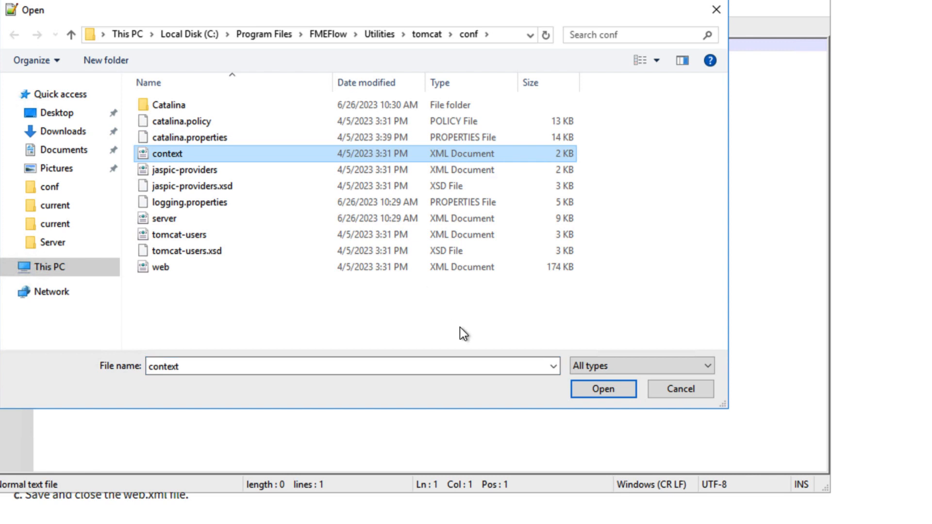
Step: Open context.xml and add the SSLAuthenticator Valve line with disableProxyCaching
click(602, 389)
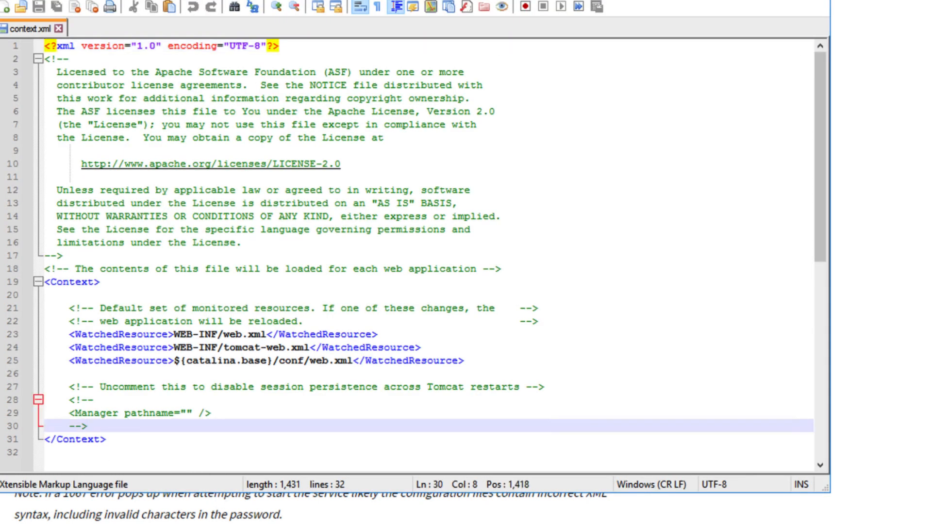
text(<Valve className="org.apache.catalina.authenticator.SSLAuthenticator" disableProxyCaching="false" />)
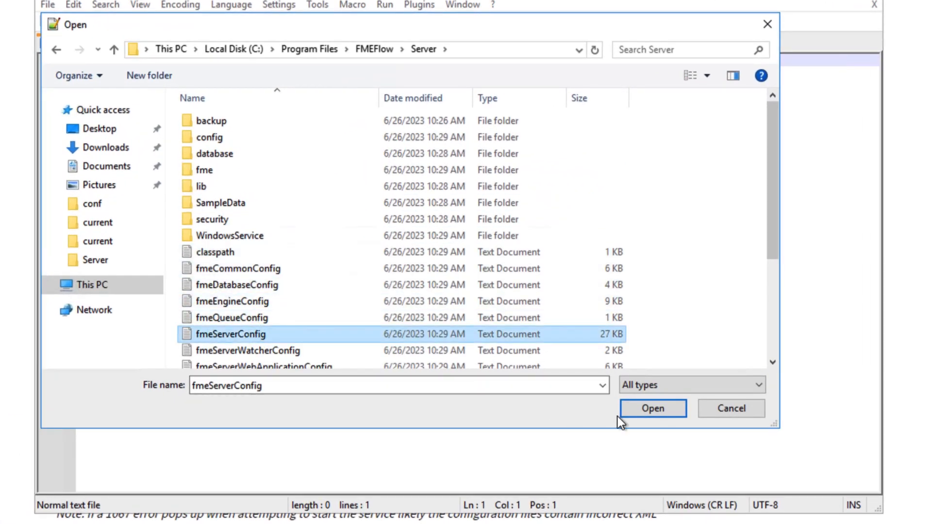
Step: Open fmeServerConfig.txt and change FME_SERVER_WEB_URL to https, replacing port 80 with :443
click(651, 408)
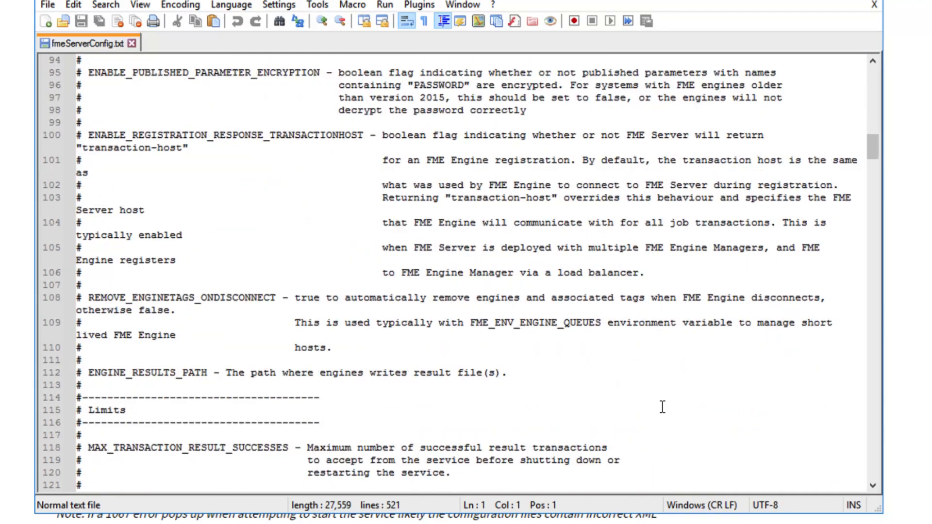
scroll(down, 3)
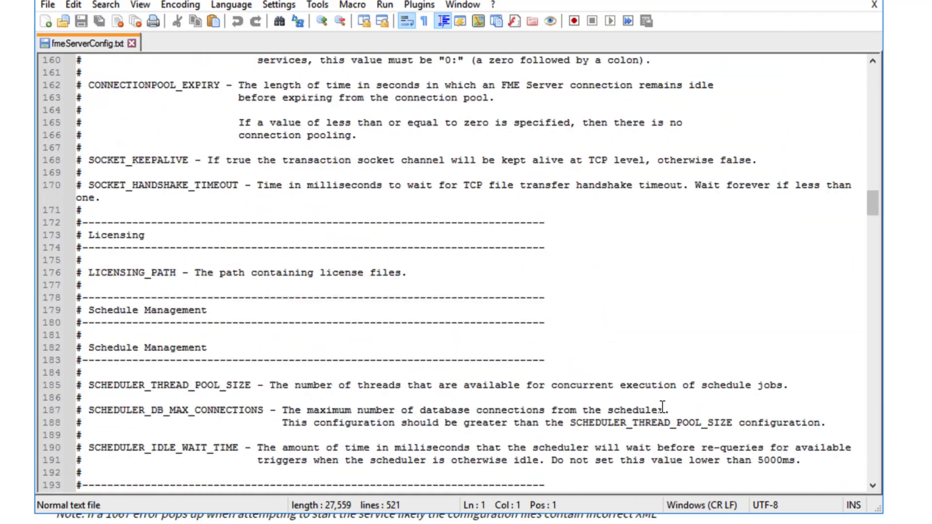
scroll(down, 3)
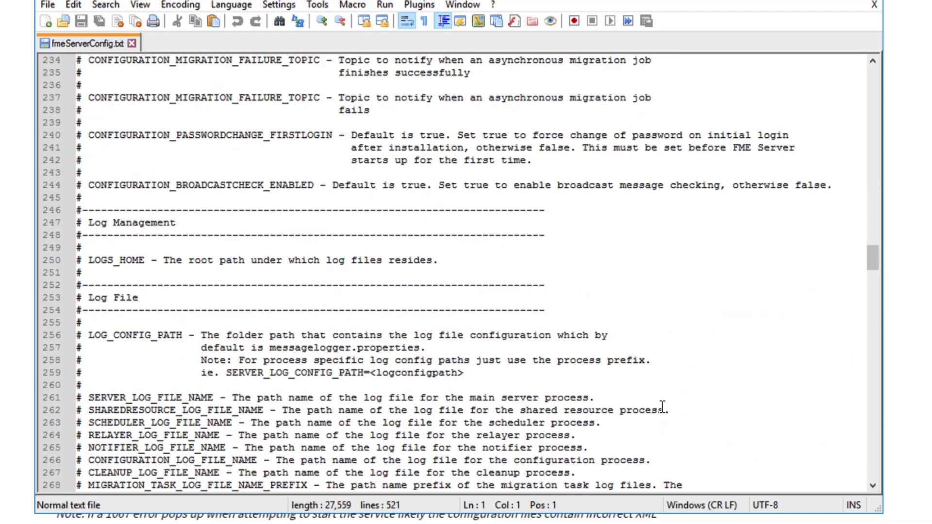
scroll(down, 3)
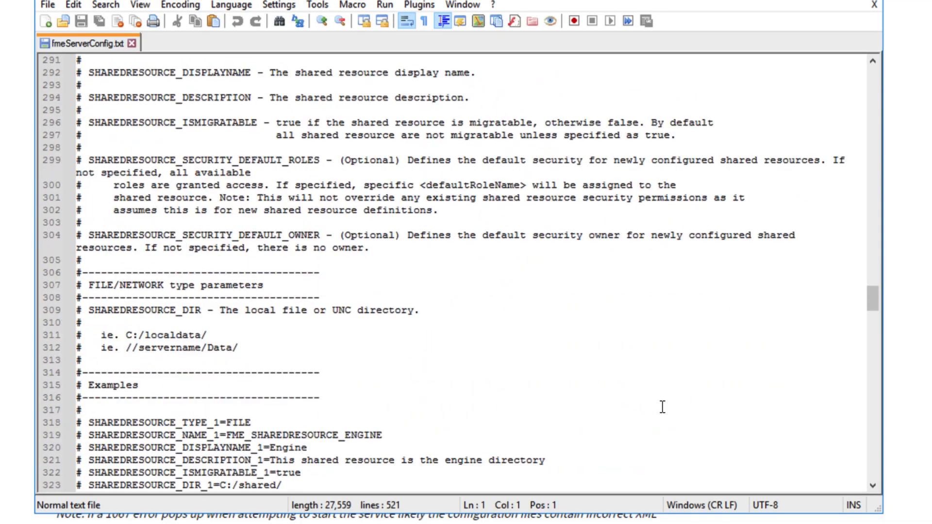
scroll(down, 3)
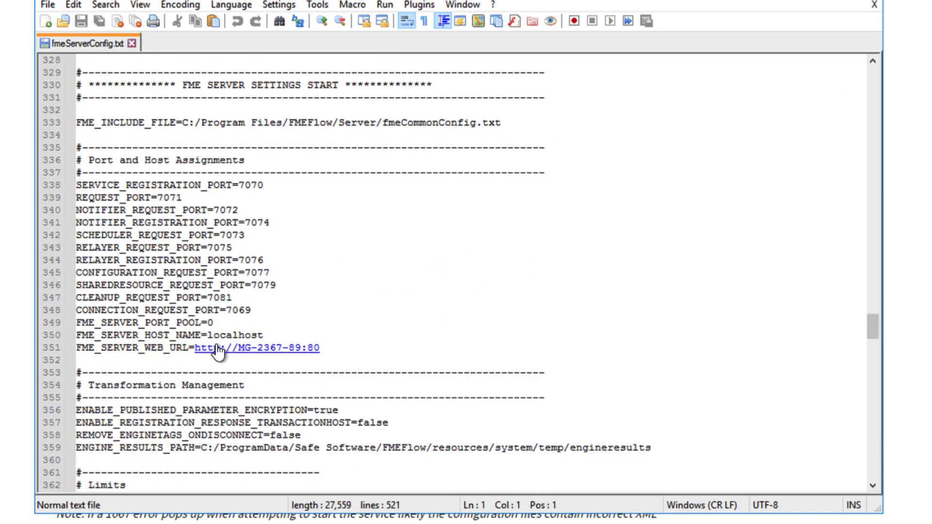
click(220, 348)
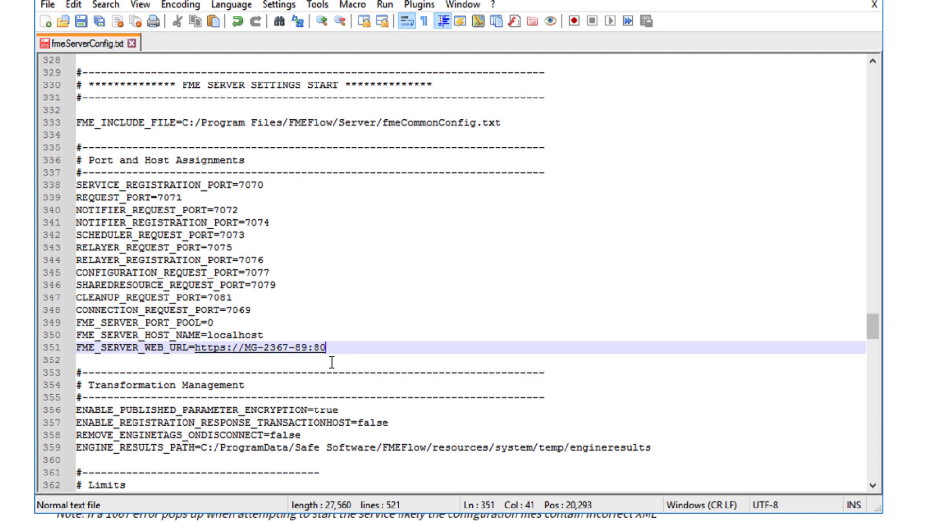
key(BackSpace)
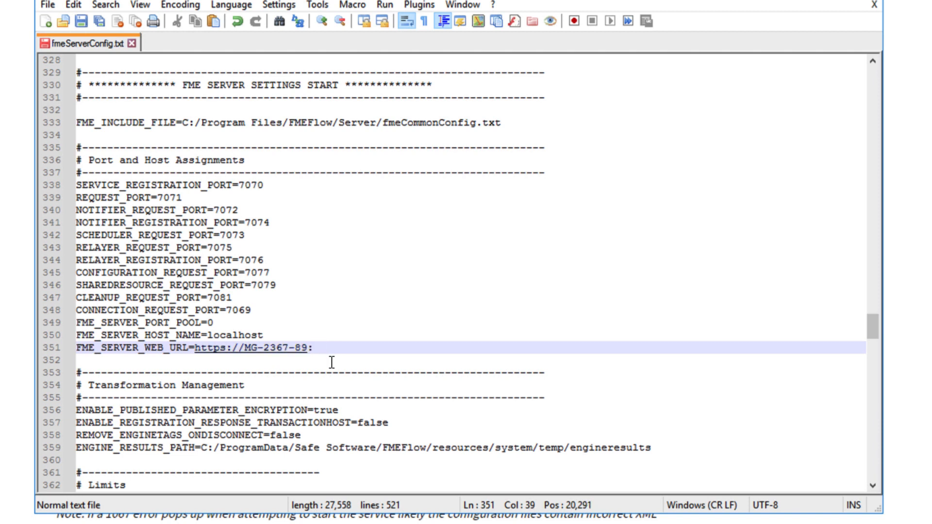
text(:443)
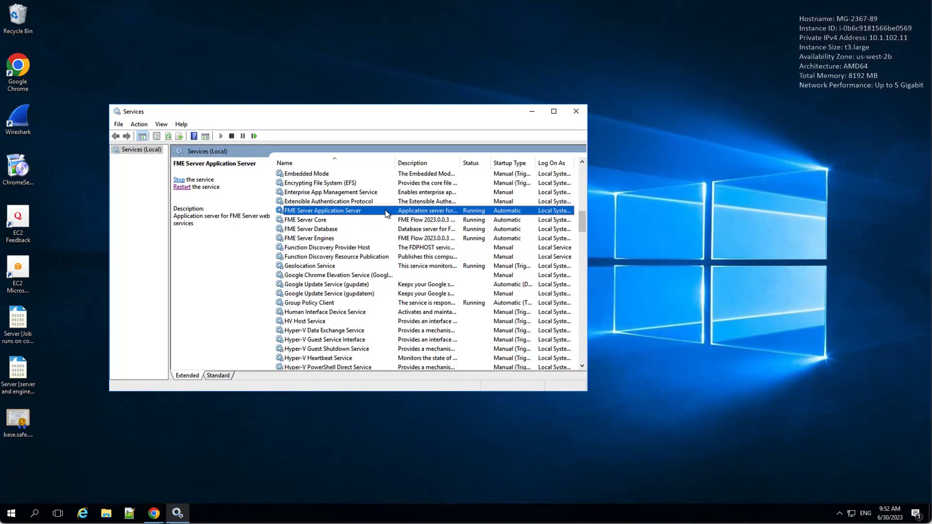
Step: Restart the FME Server Application Server service so FME Flow loads over HTTPS
right_click(323, 210)
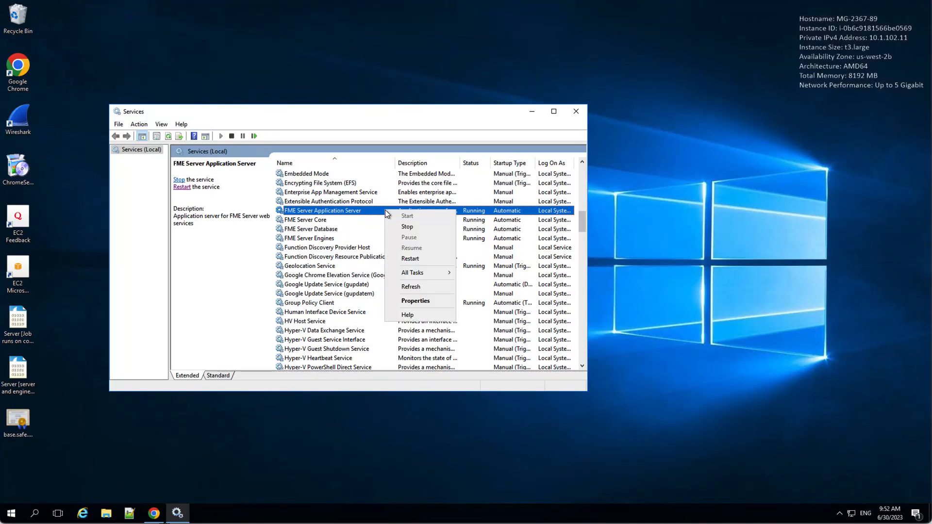
click(407, 227)
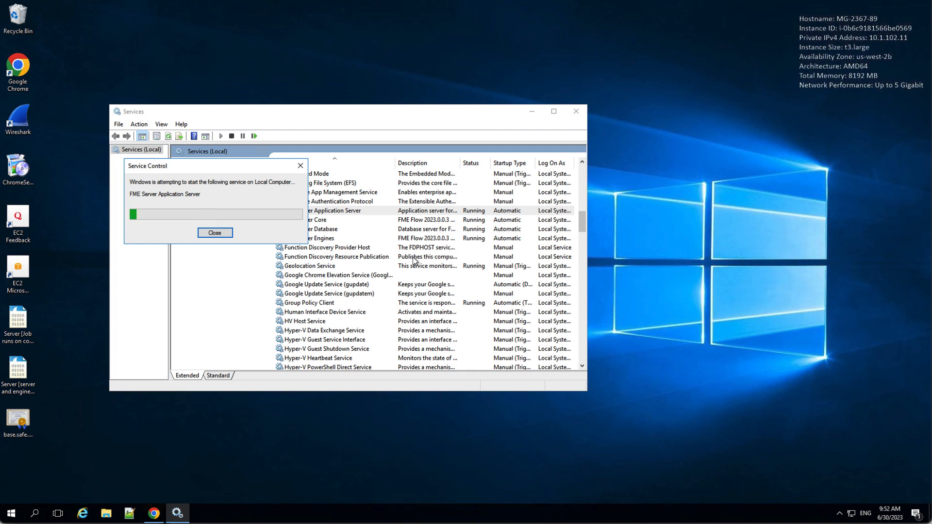
click(215, 232)
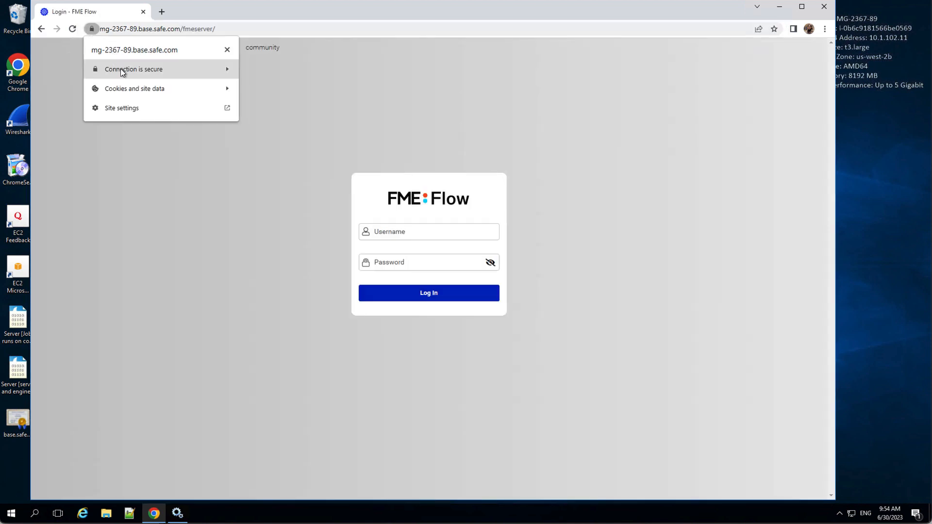
Step: View the site certificate's details and highlight the Subject line CN = *.base.safe.com
click(133, 69)
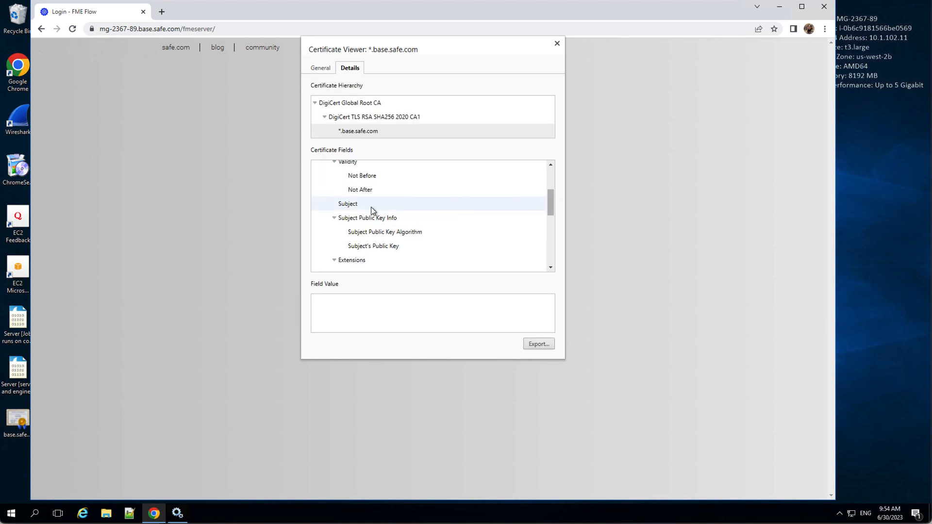
click(347, 204)
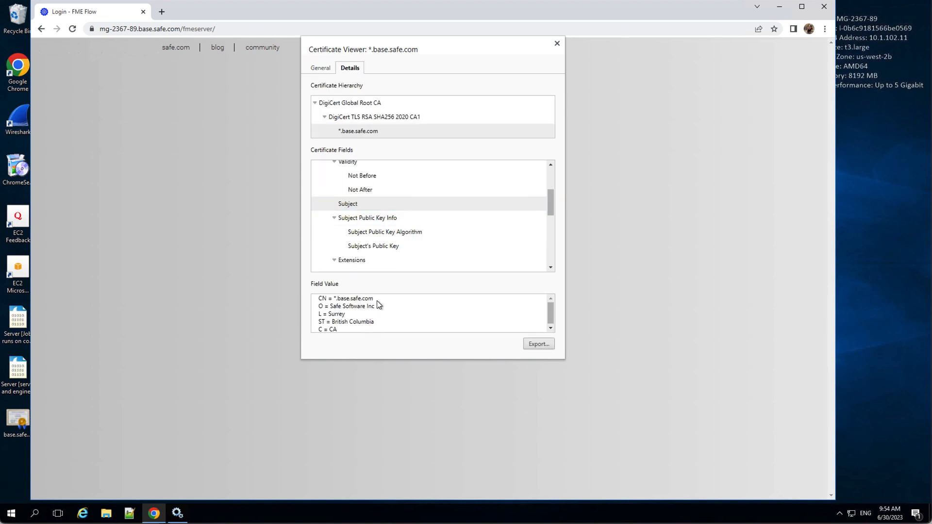
click(345, 297)
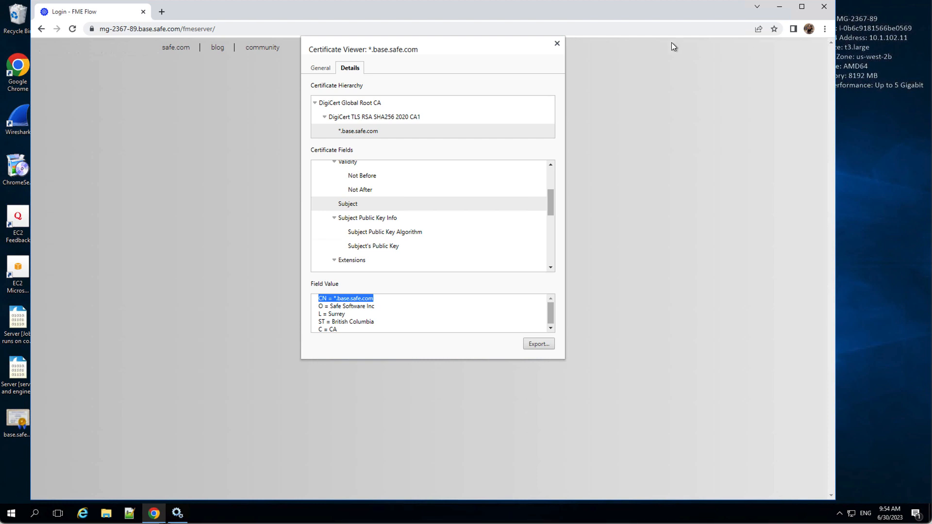
Step: Close the certificate viewer and log into FME Flow as admin
click(556, 43)
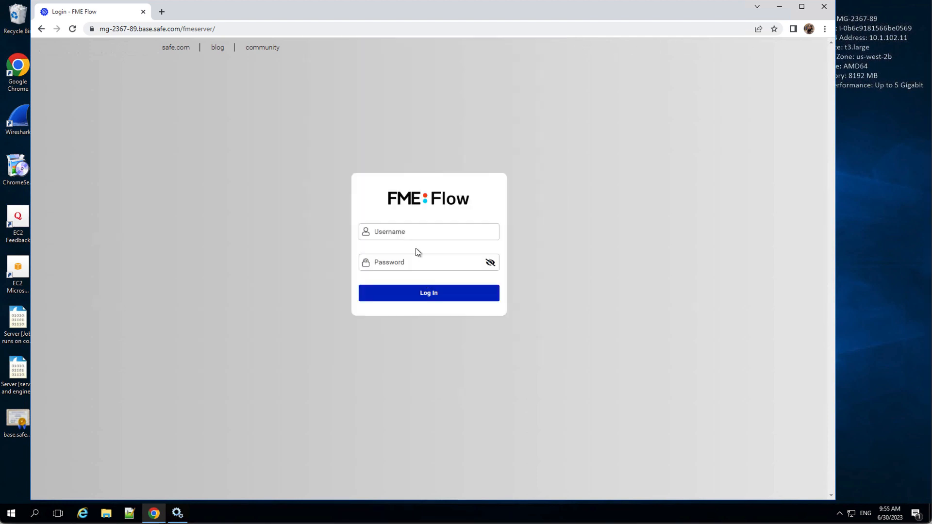
text(admin)
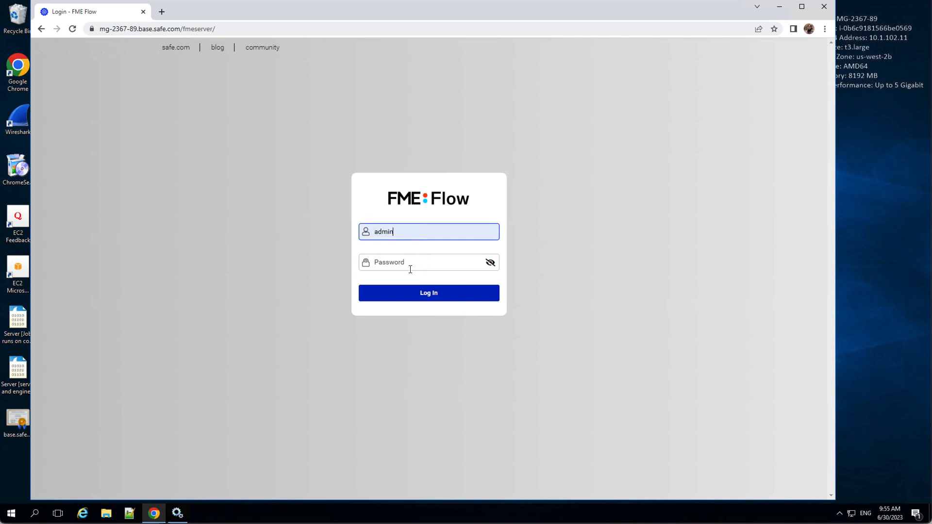
text(••••)
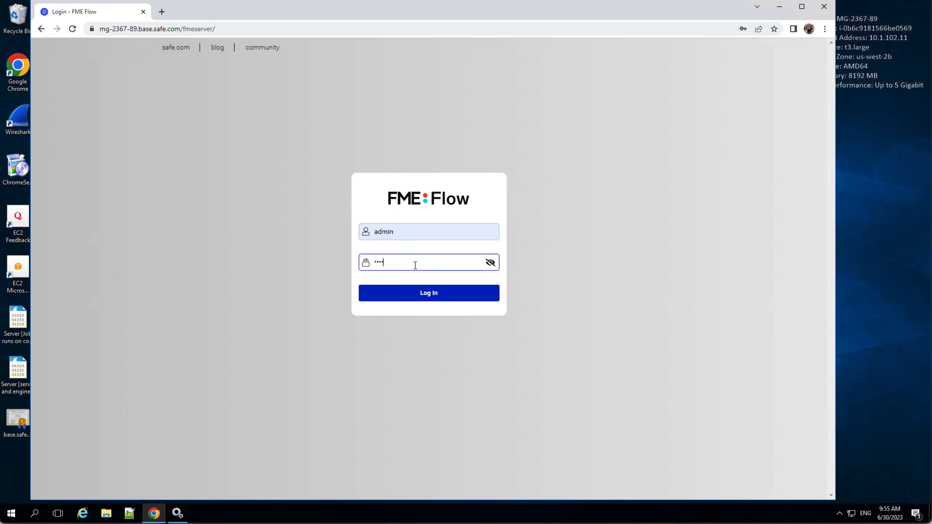
text(password)
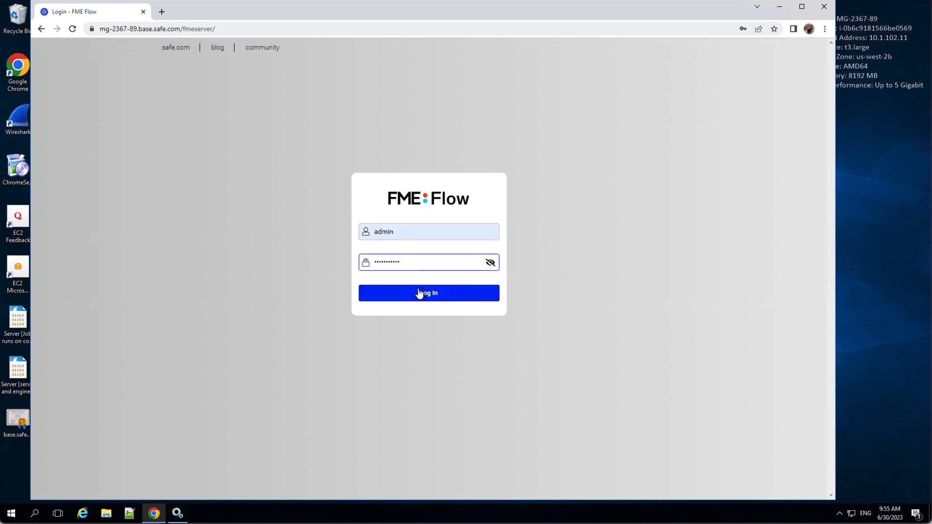
click(428, 292)
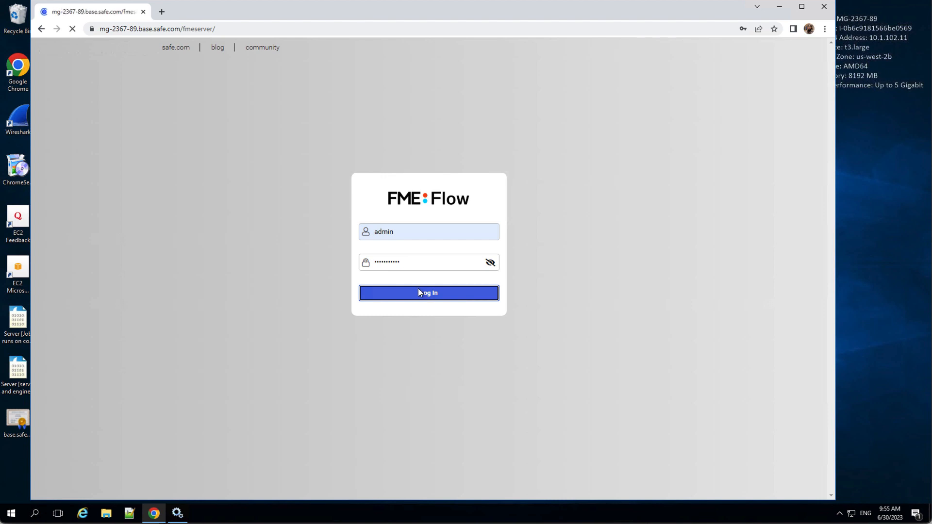
click(428, 292)
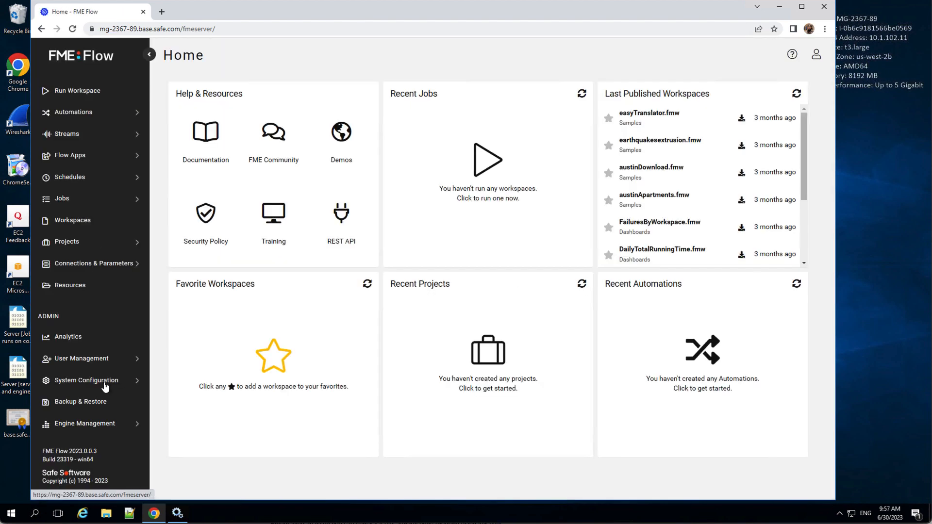
mouse_move(92, 406)
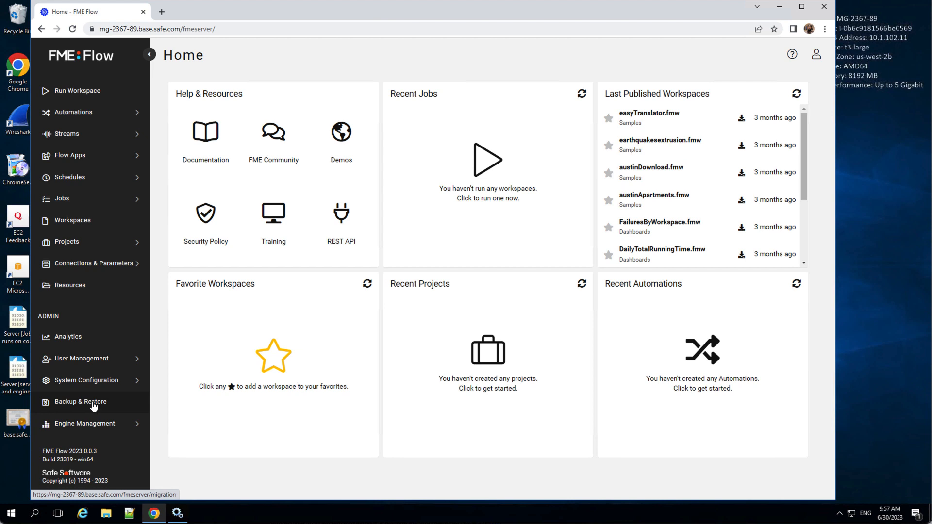
click(80, 401)
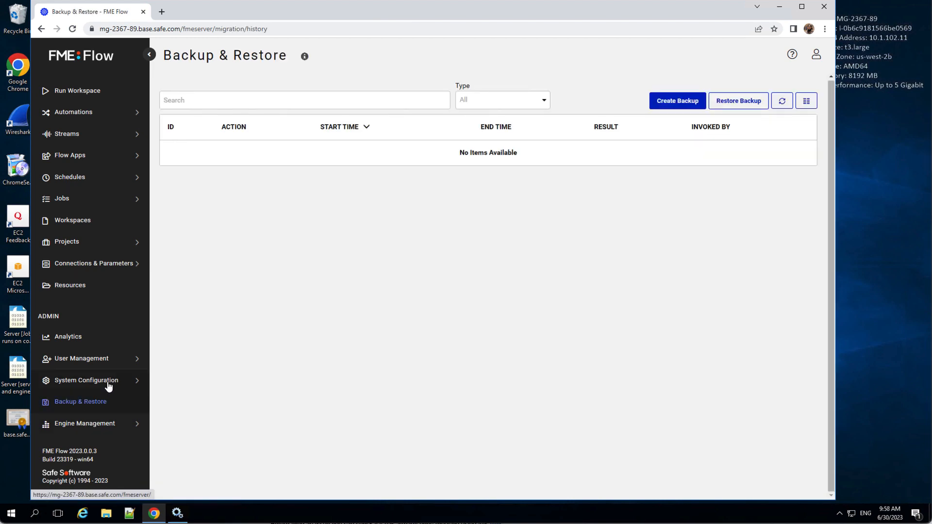
click(85, 379)
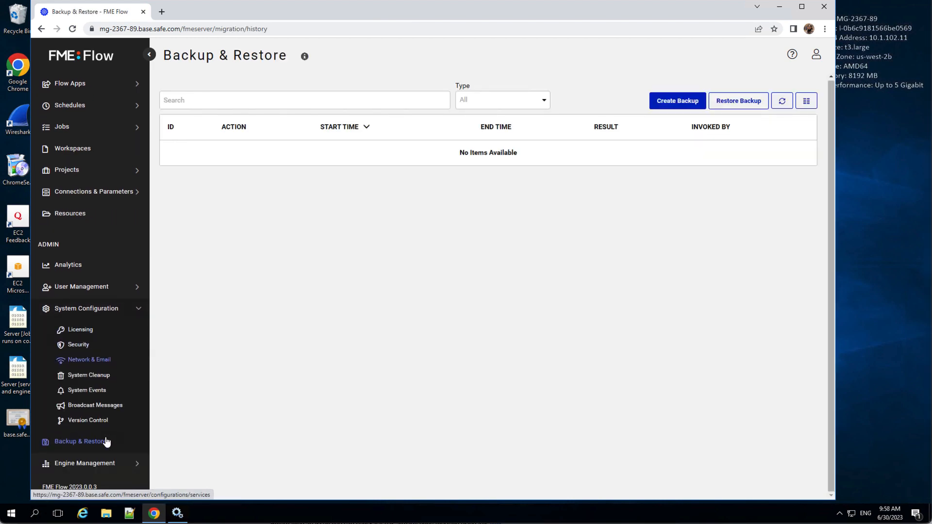
mouse_move(92, 365)
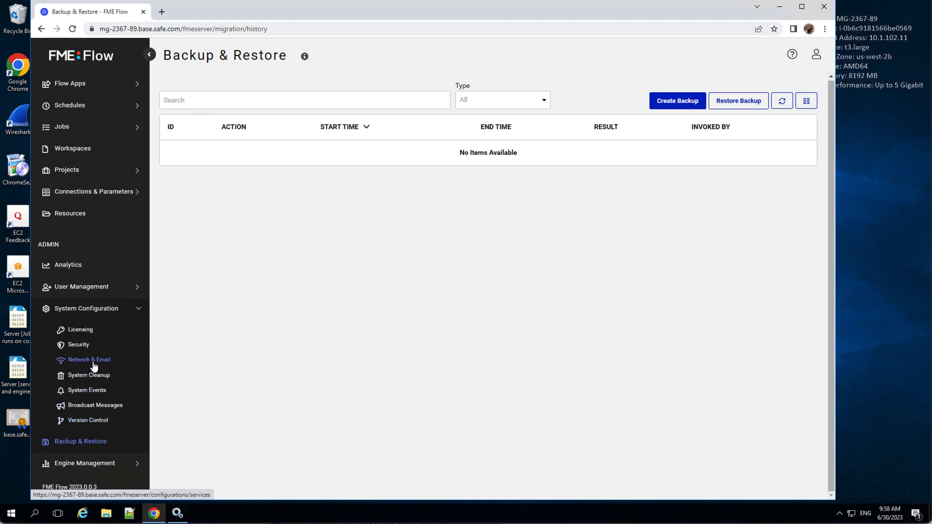
click(89, 359)
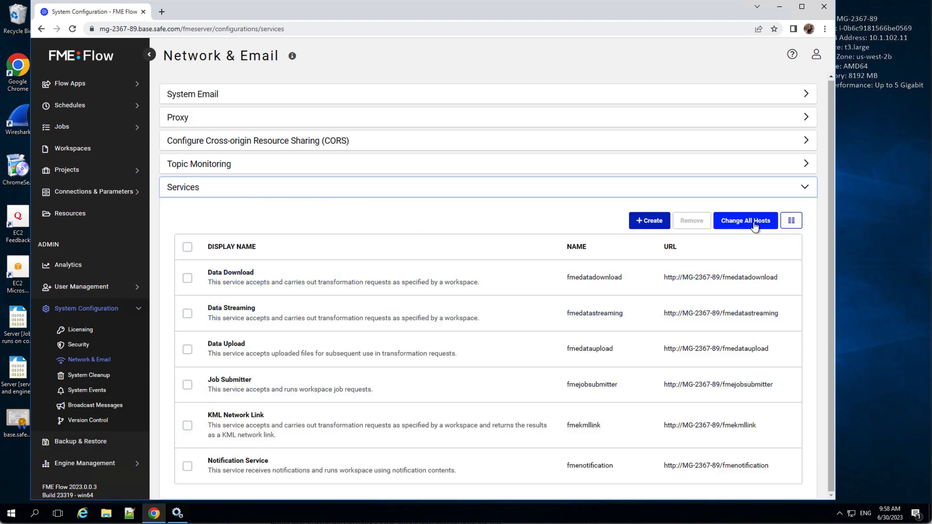
click(745, 220)
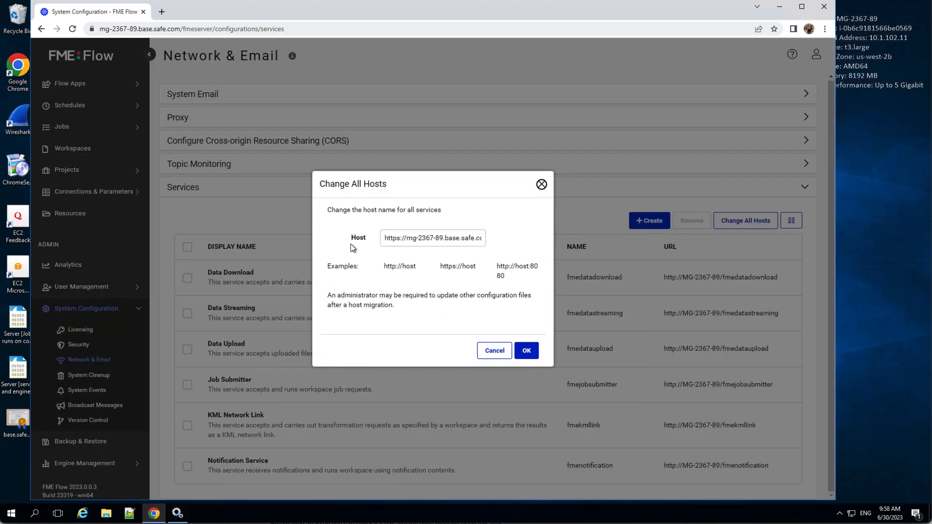
click(432, 238)
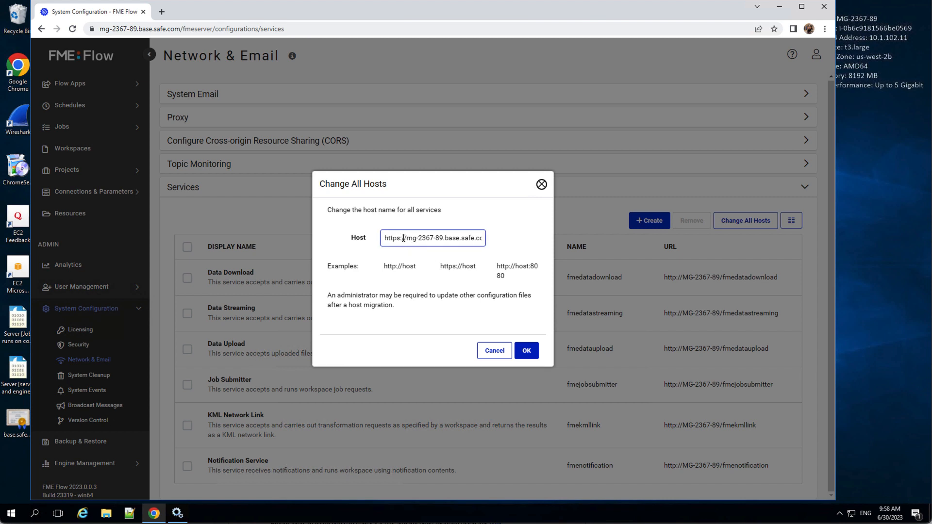
double_click(389, 238)
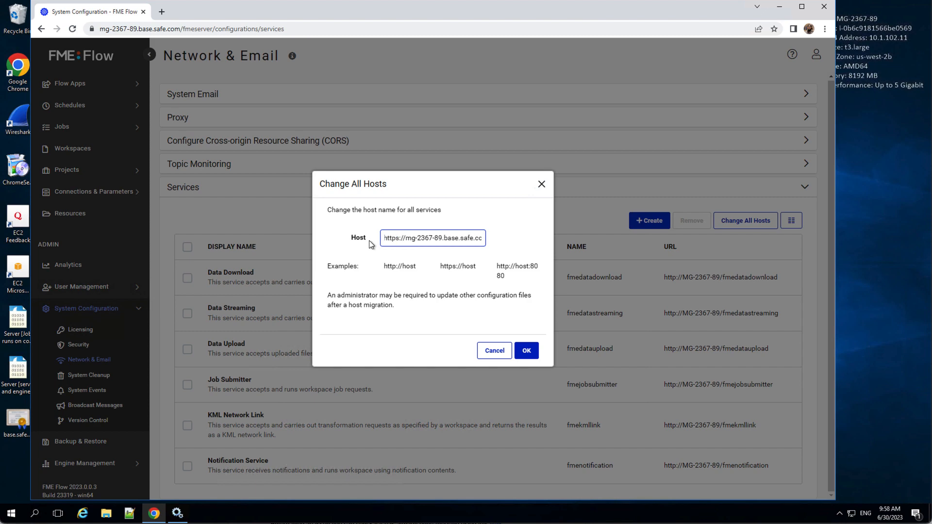
click(525, 351)
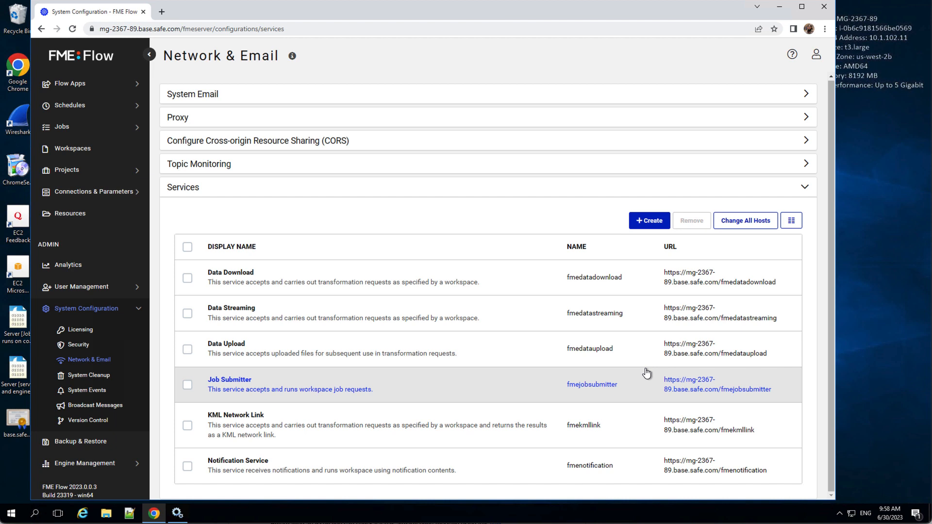
mouse_move(61, 164)
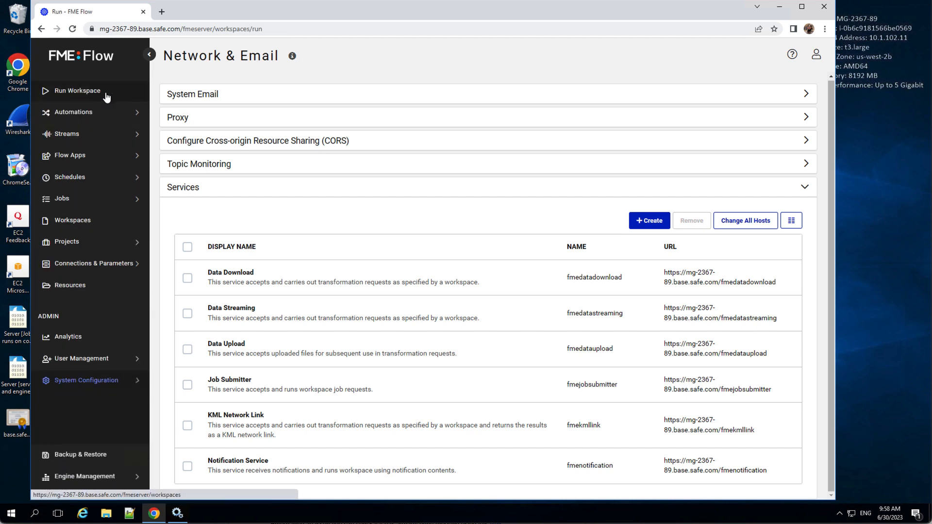
Step: Run austinApartments.fmw from the Samples repository using the Data Download service
click(77, 90)
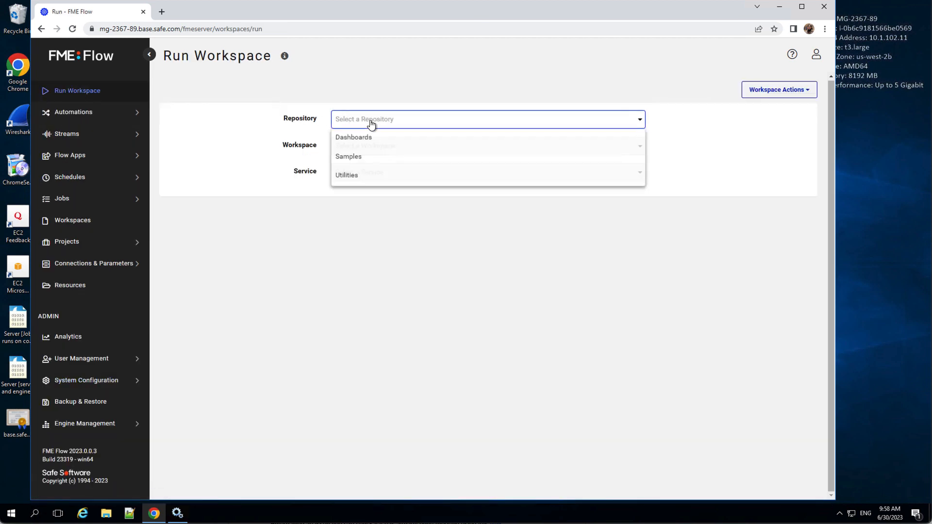
click(349, 156)
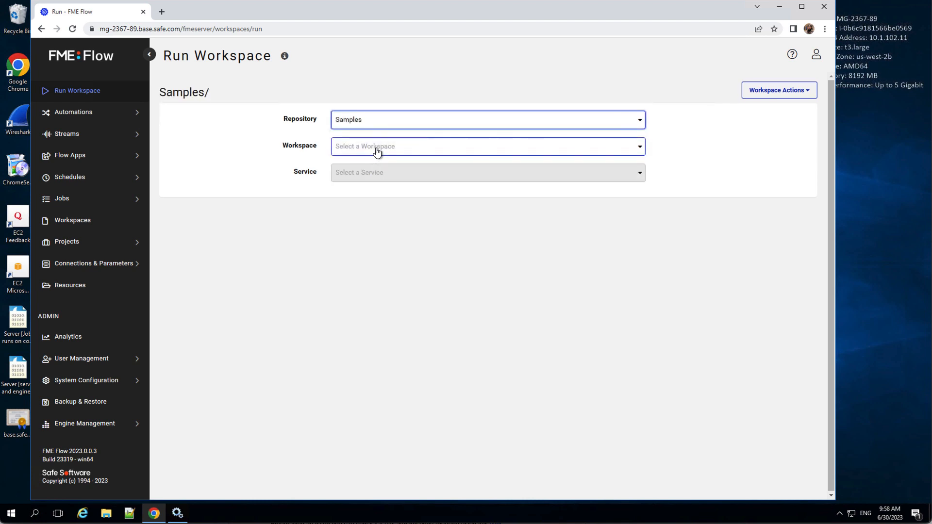
click(486, 146)
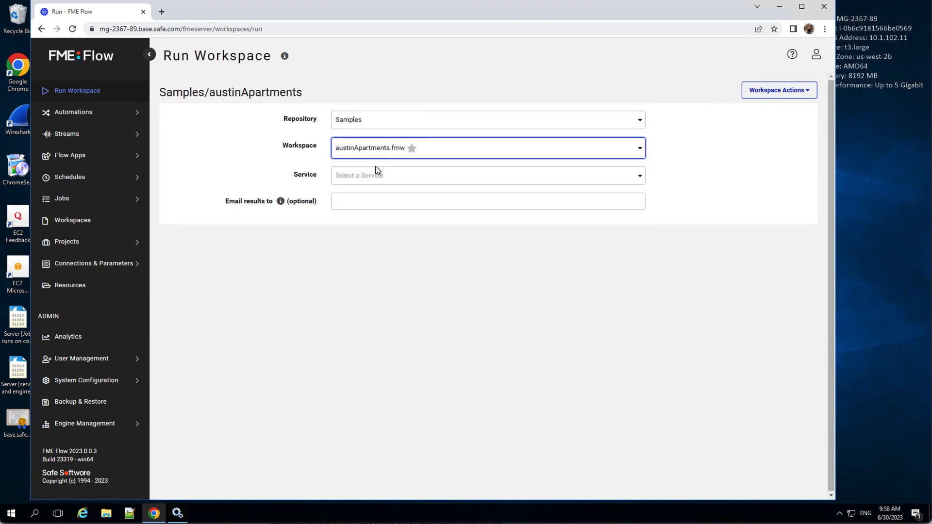
click(486, 175)
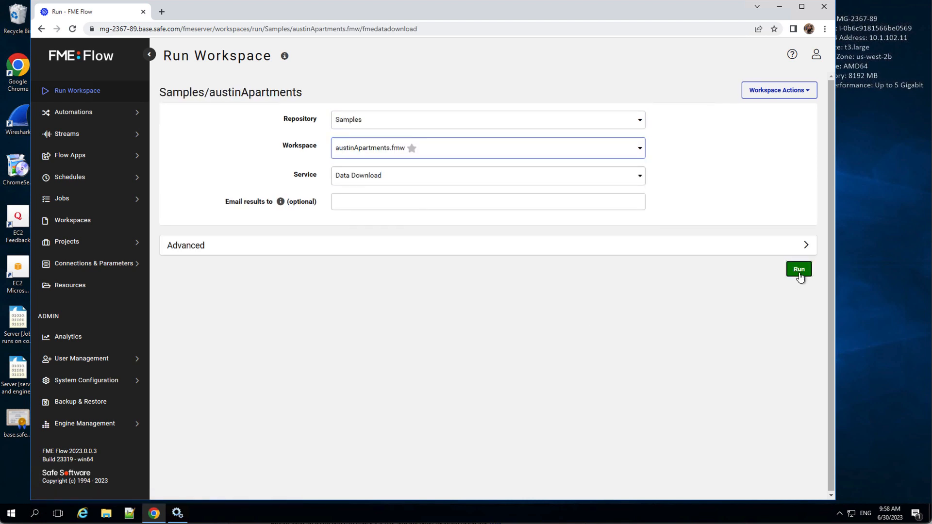
click(798, 268)
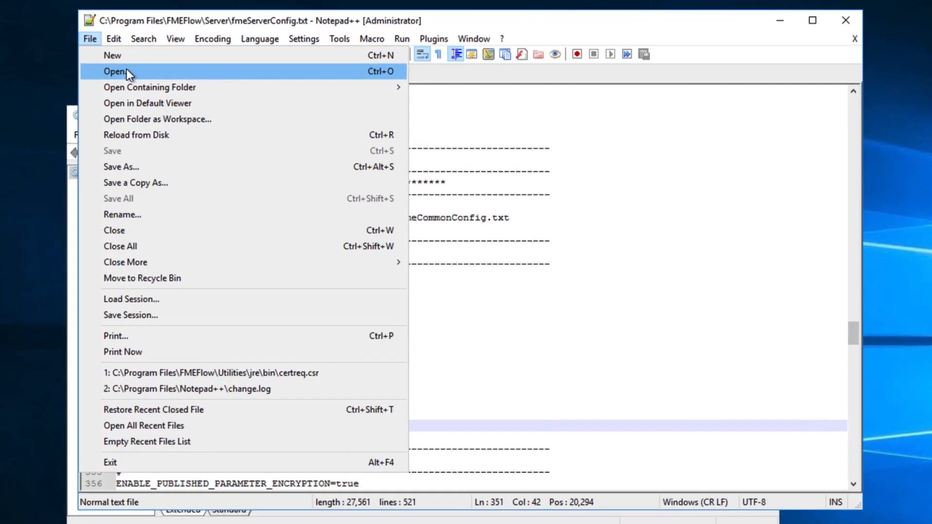
Step: Open propertiesFile.properties from tomcat\webapps\fmeserver\WEB-INF\conf and scroll through it
click(117, 71)
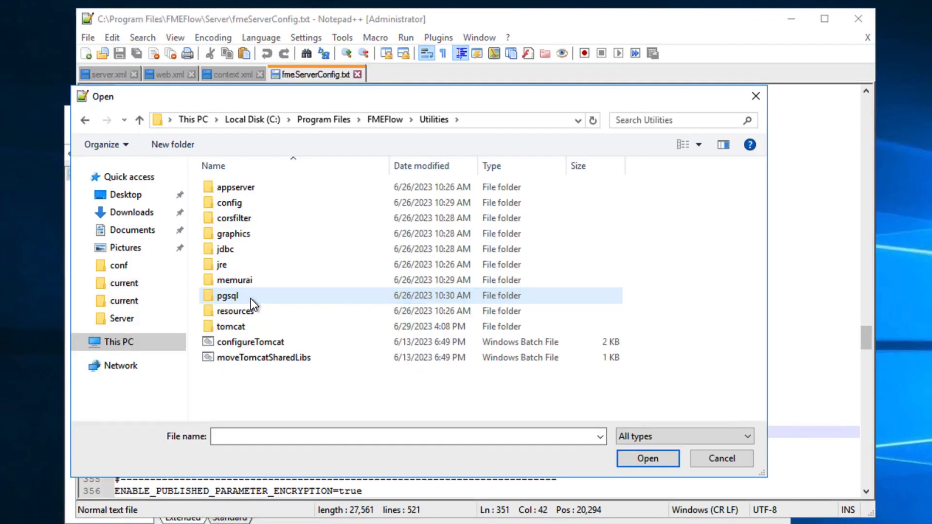
double_click(231, 326)
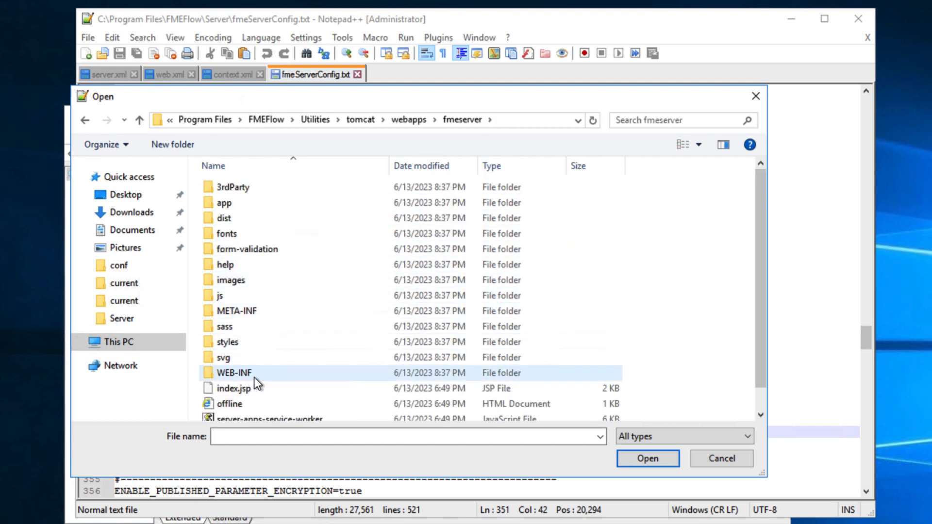
double_click(234, 373)
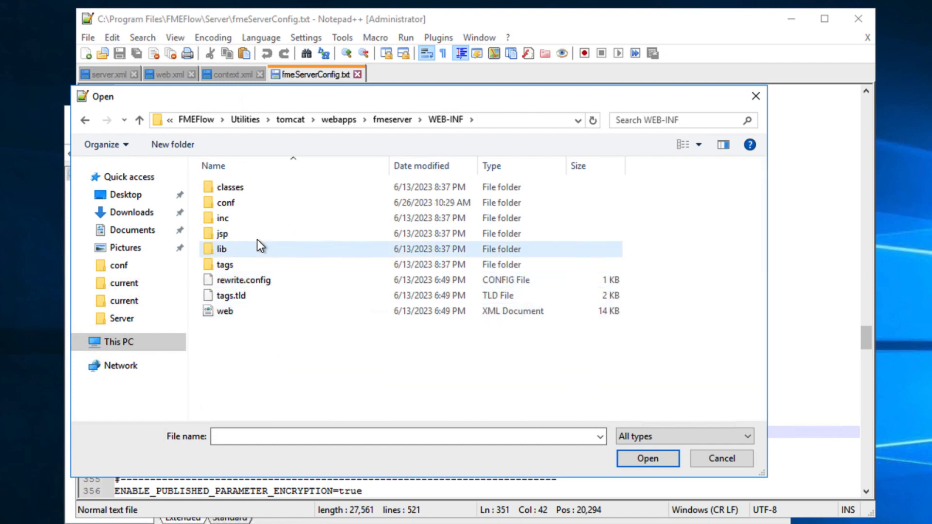
double_click(226, 202)
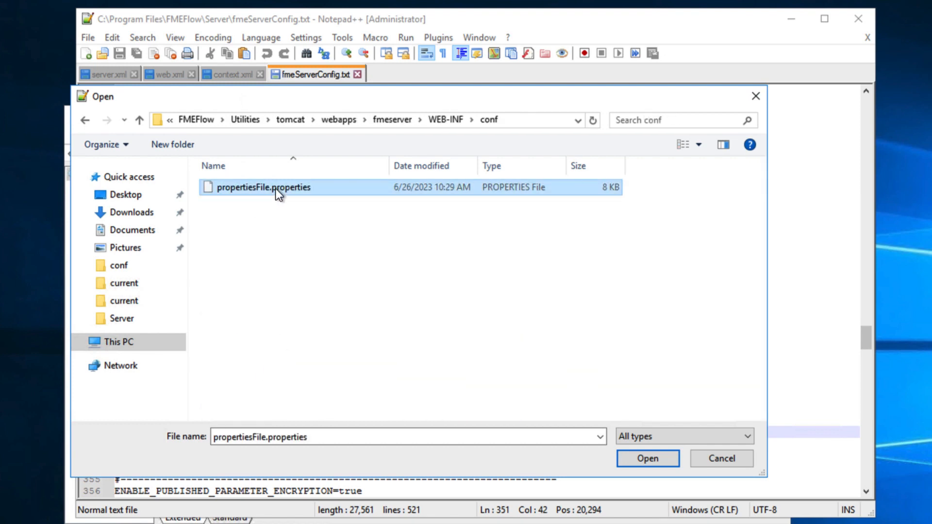
click(646, 458)
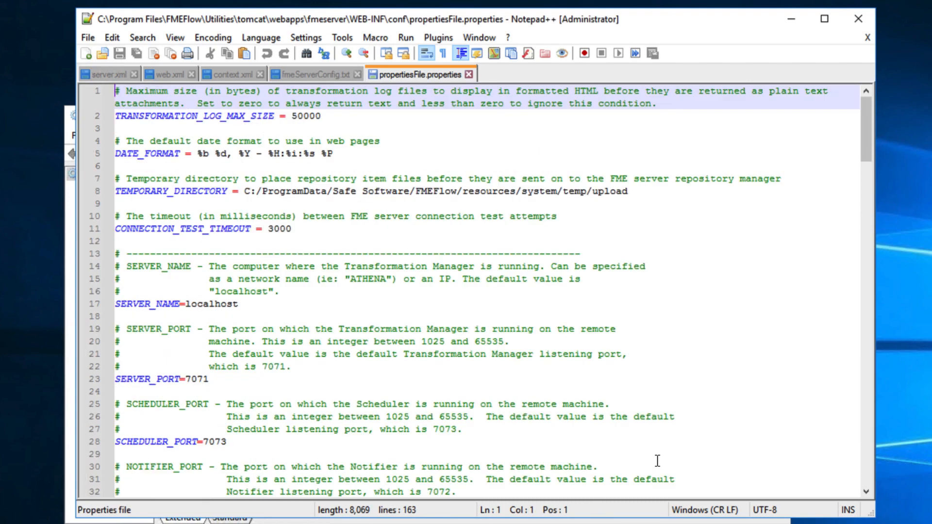
scroll(down, 3)
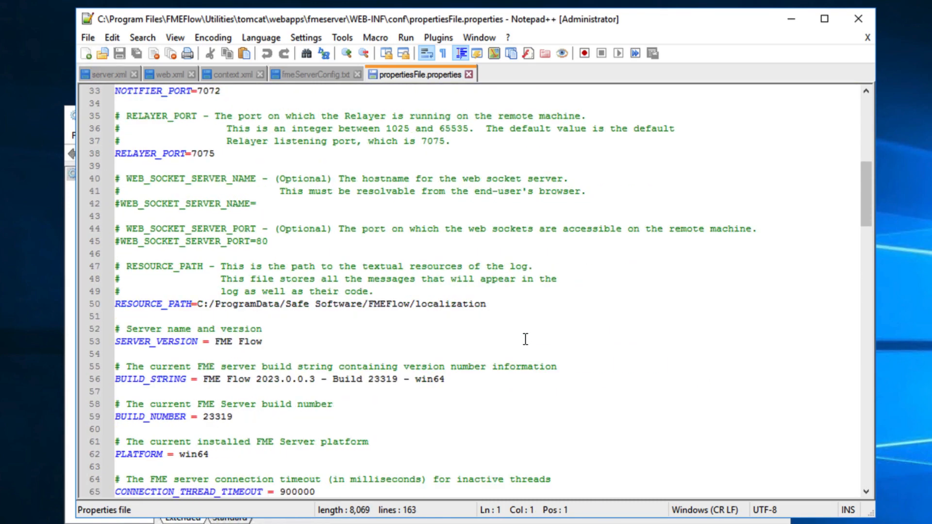
scroll(down, 3)
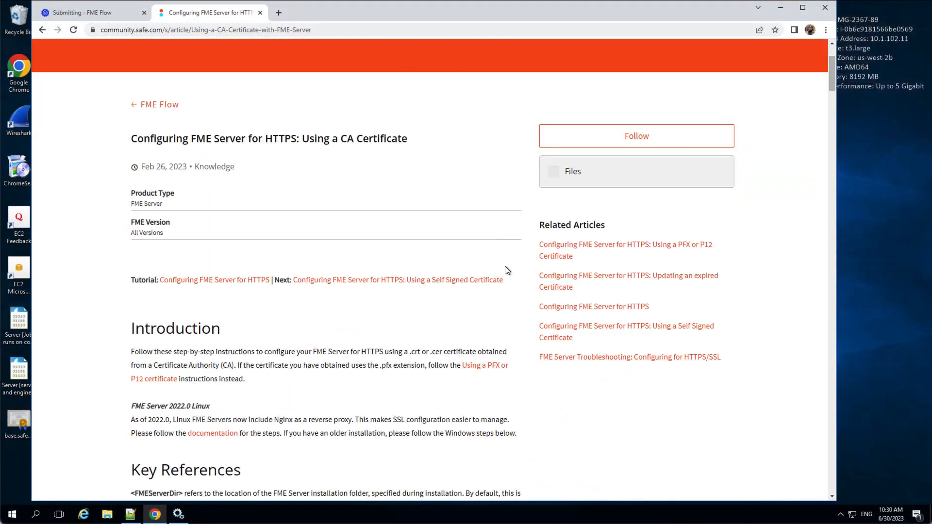
Step: Scroll the 'Using a CA Certificate' article down to the steps for enabling SSL for WebSockets
scroll(down, 3)
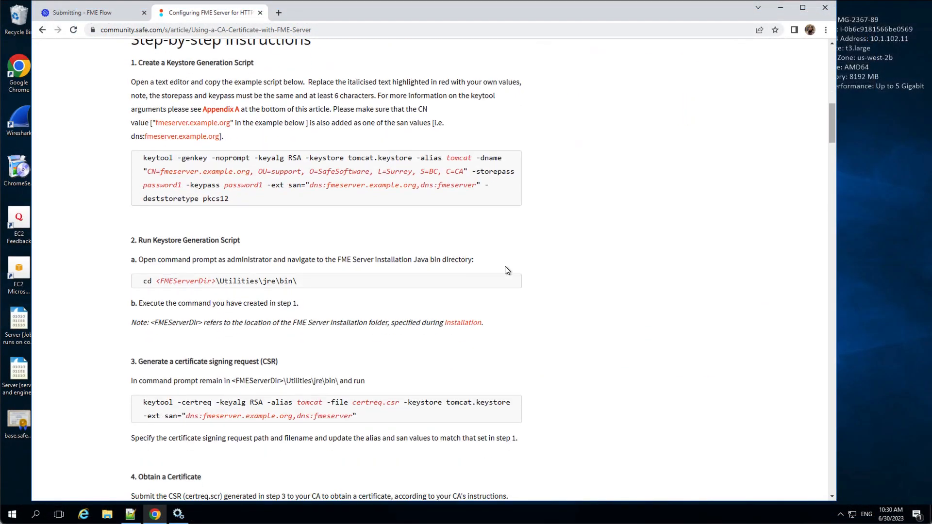
scroll(down, 3)
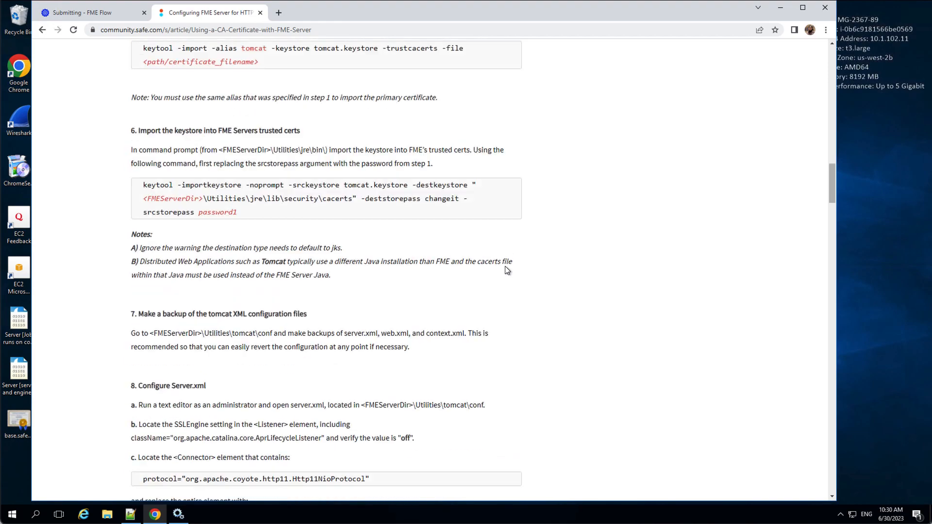
scroll(down, 3)
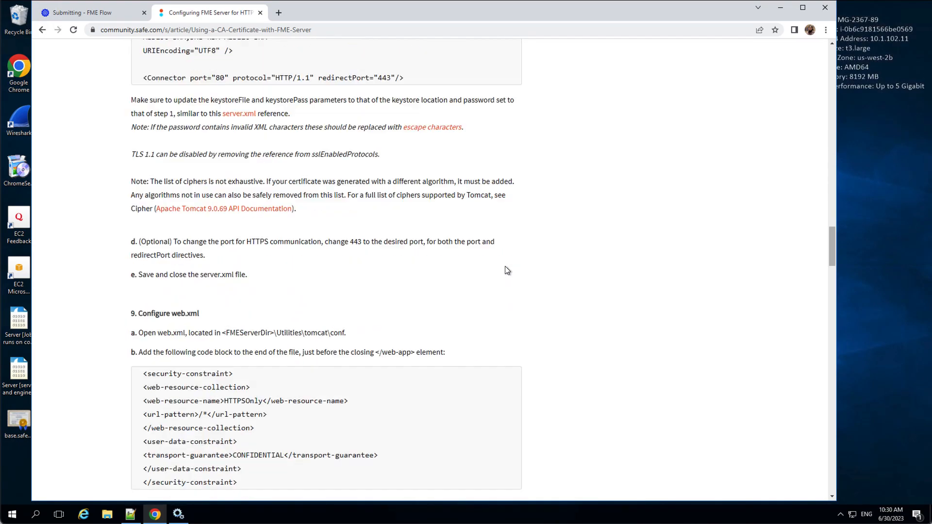
scroll(down, 3)
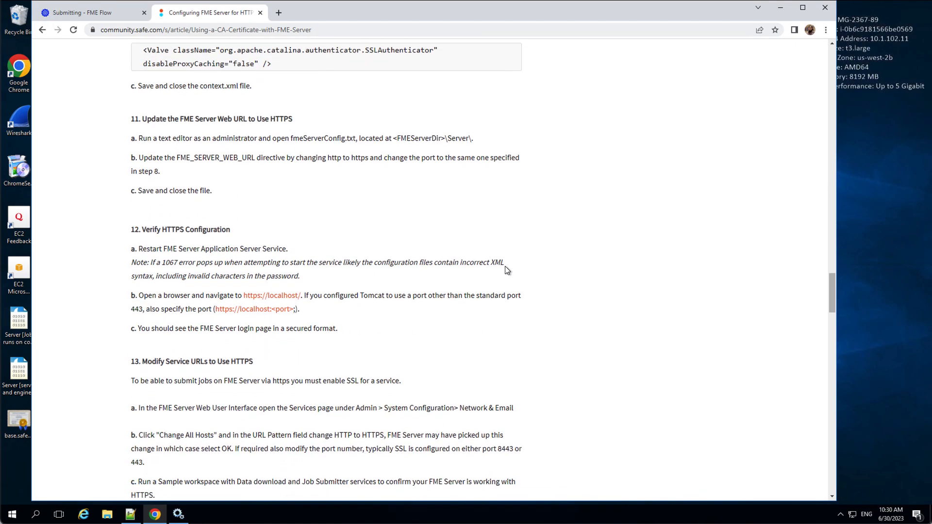
scroll(down, 3)
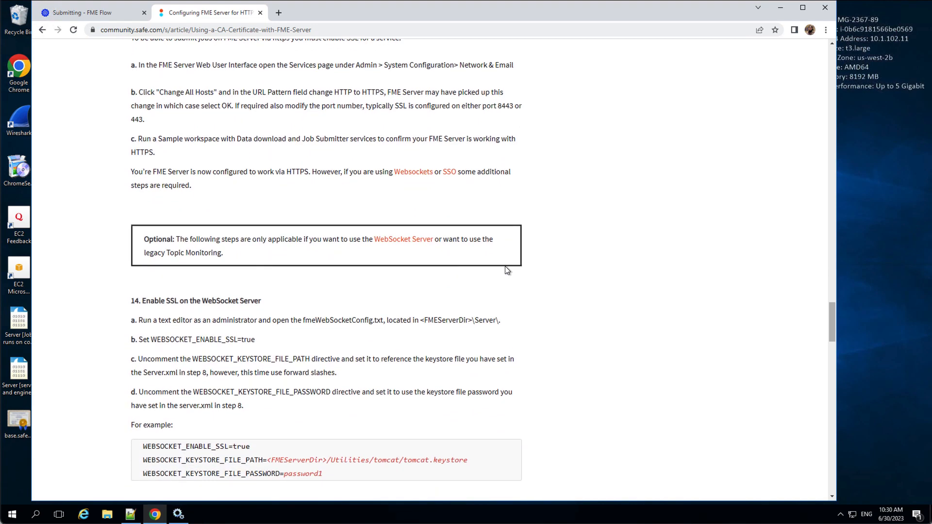
scroll(down, 3)
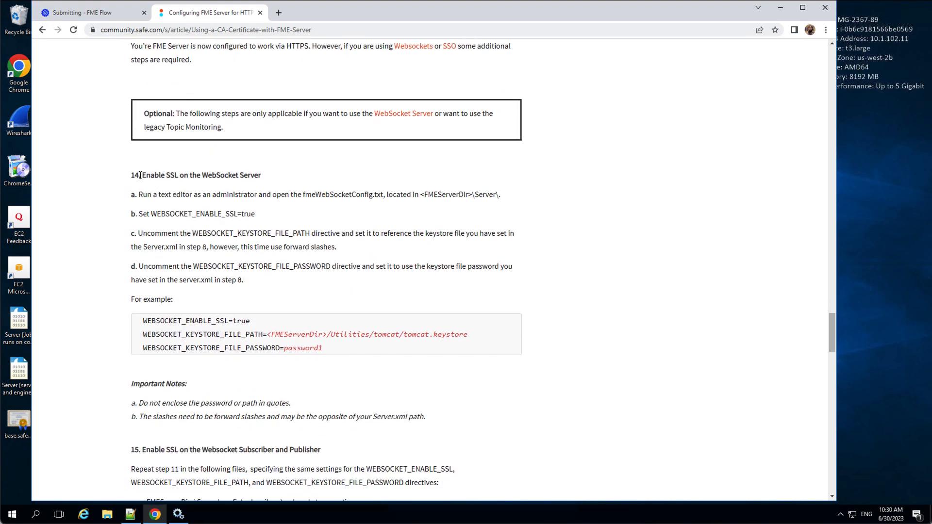
scroll(down, 3)
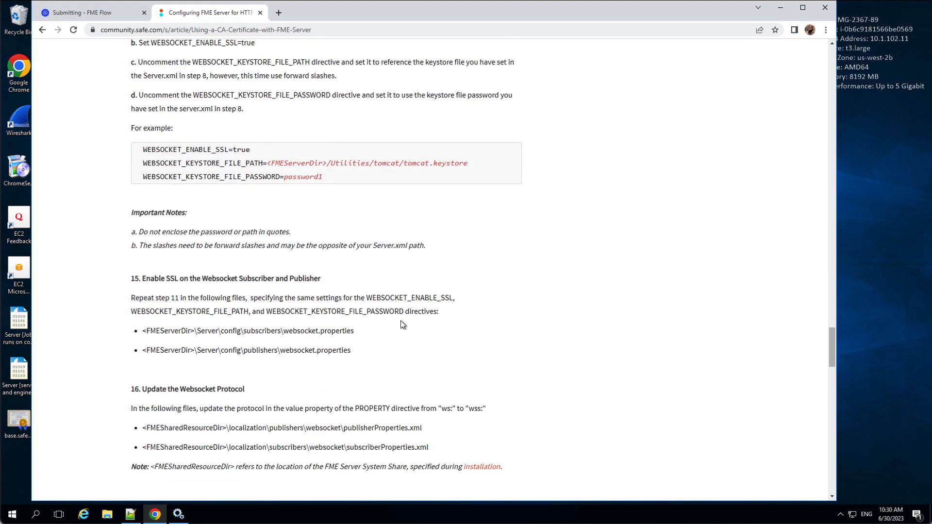
scroll(down, 3)
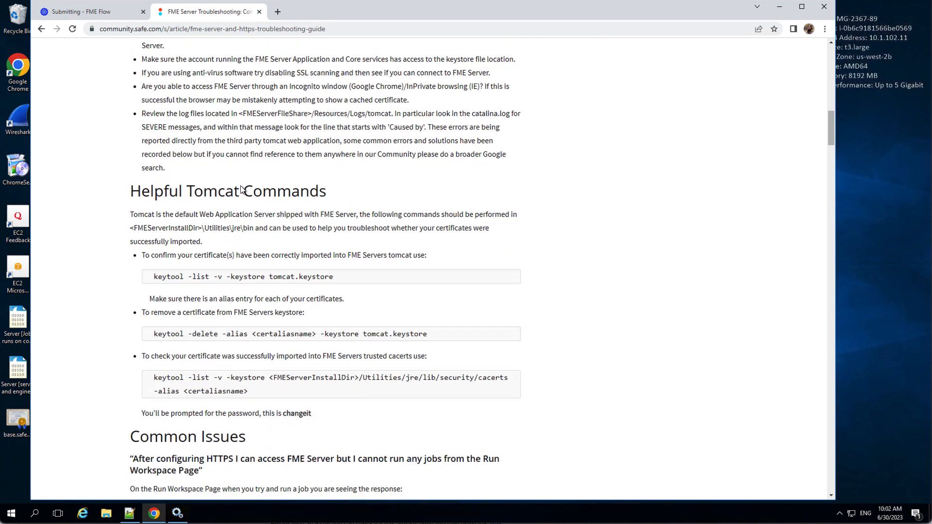
Step: Scroll the troubleshooting guide past Helpful Tomcat Commands to reveal the job submission Common Issues entry
scroll(down, 3)
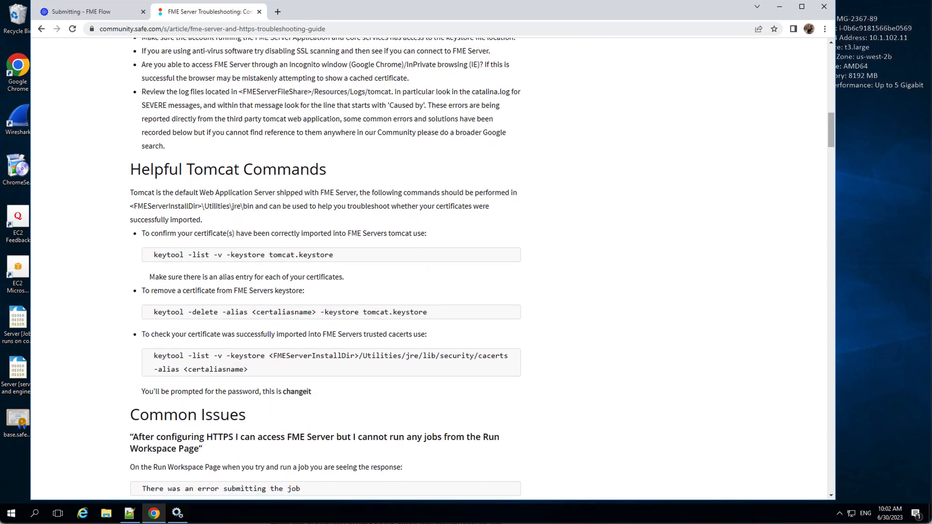